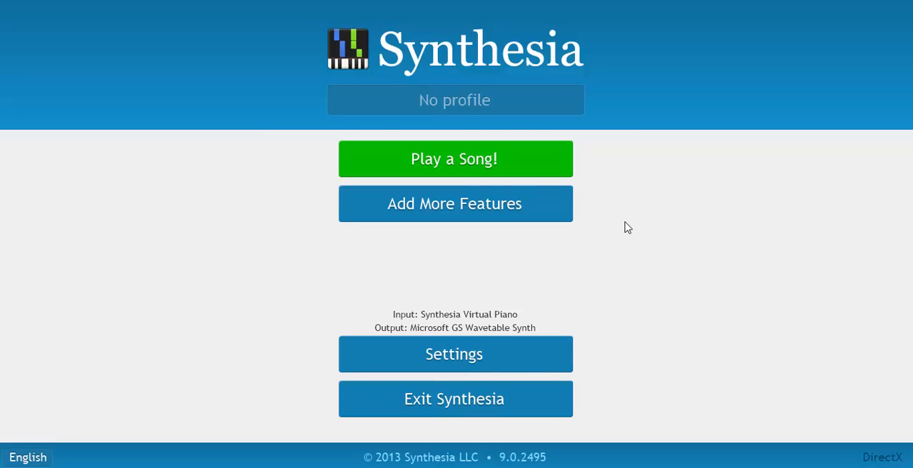
mouse_move(596, 305)
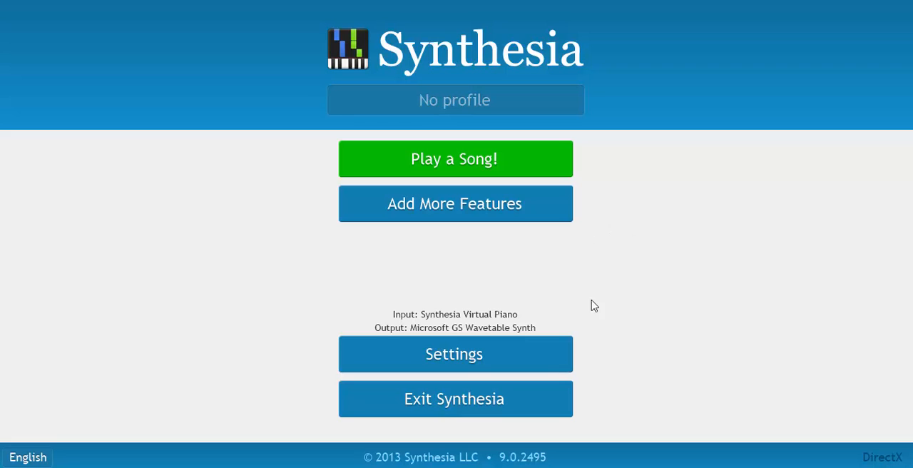
mouse_move(506, 142)
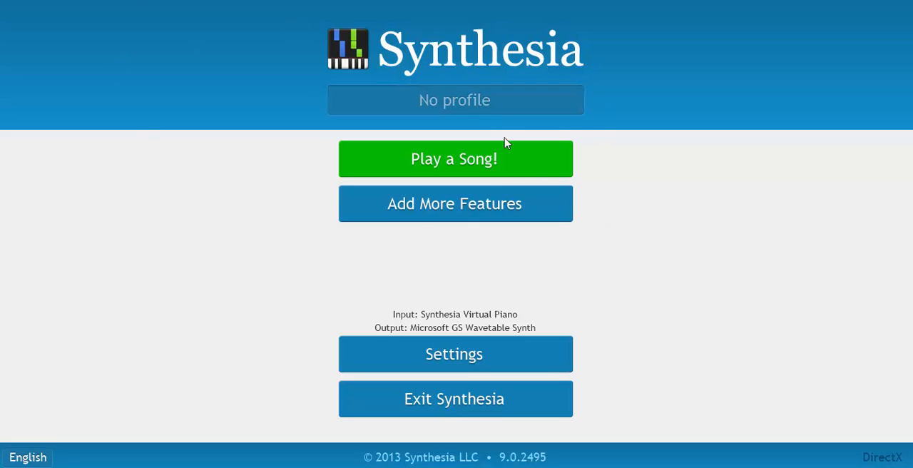
mouse_move(681, 220)
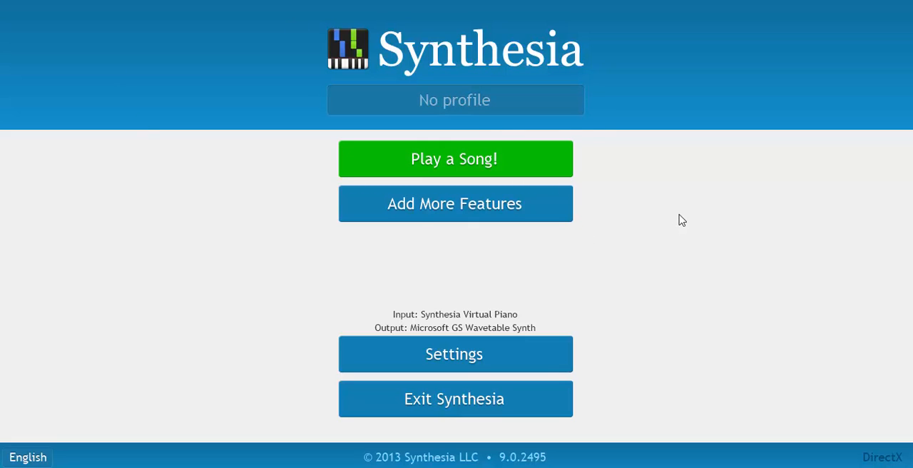
mouse_move(503, 159)
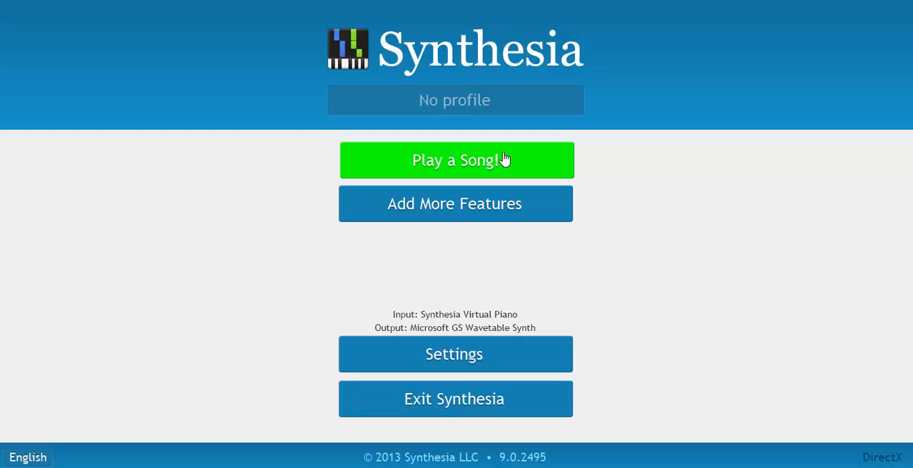
mouse_move(454, 100)
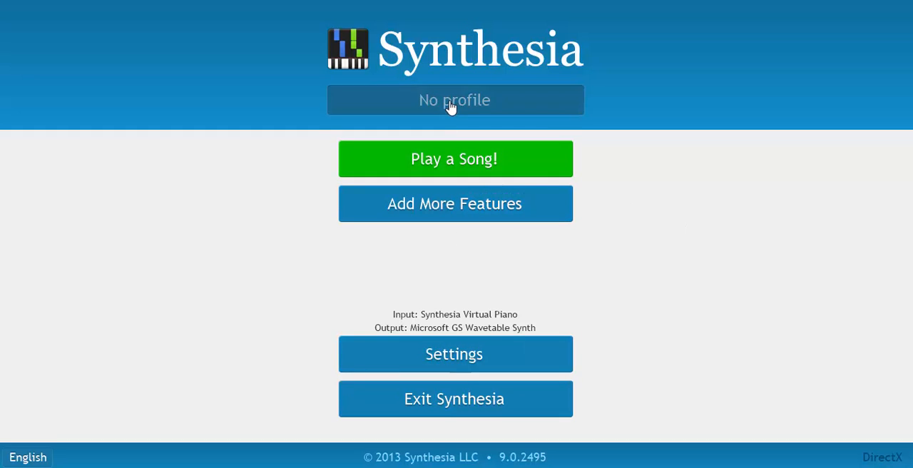
mouse_move(146, 191)
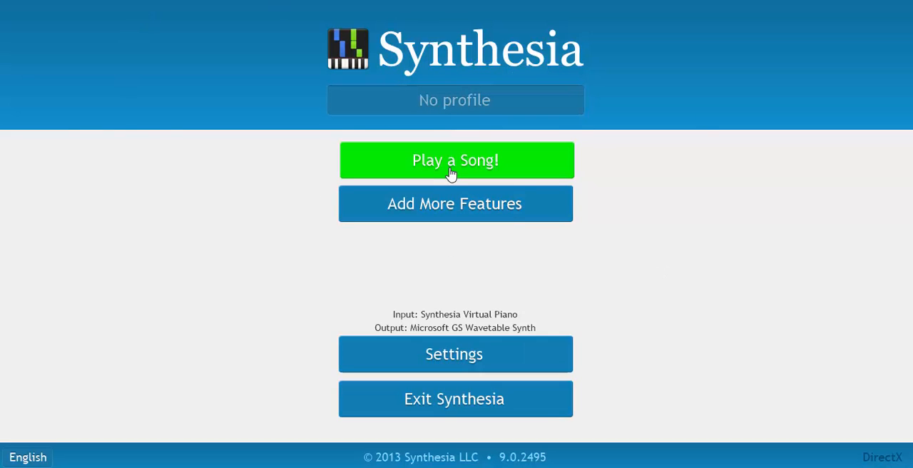
Open the song library and show All Songs in one big list.
left_click(456, 160)
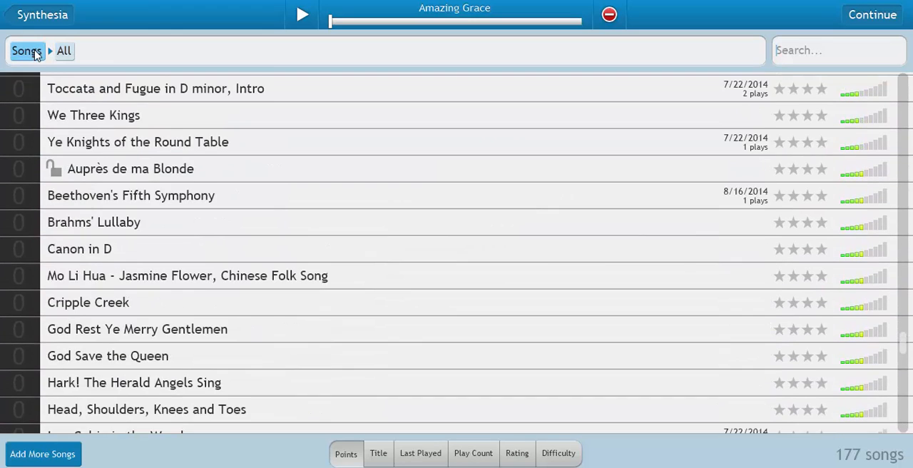
left_click(26, 51)
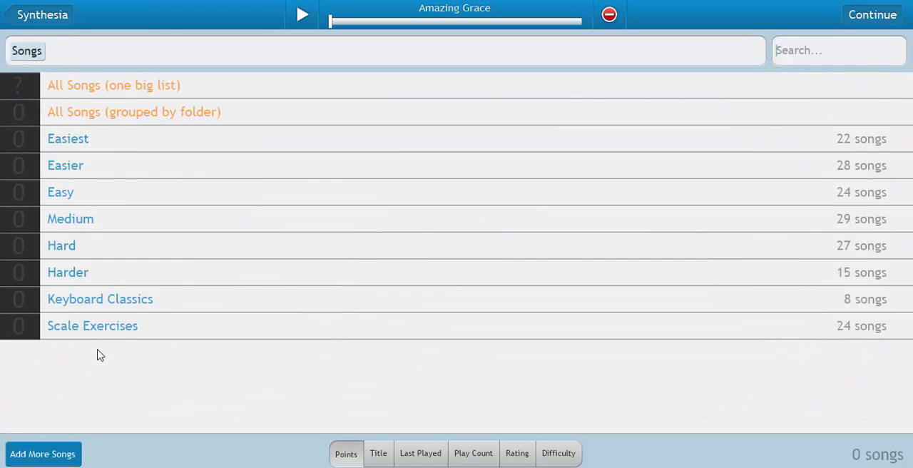
mouse_move(96, 239)
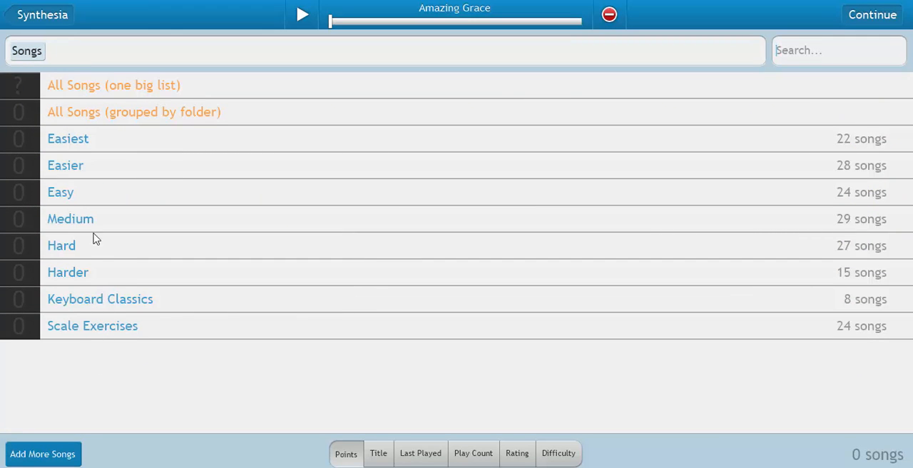
left_click(113, 84)
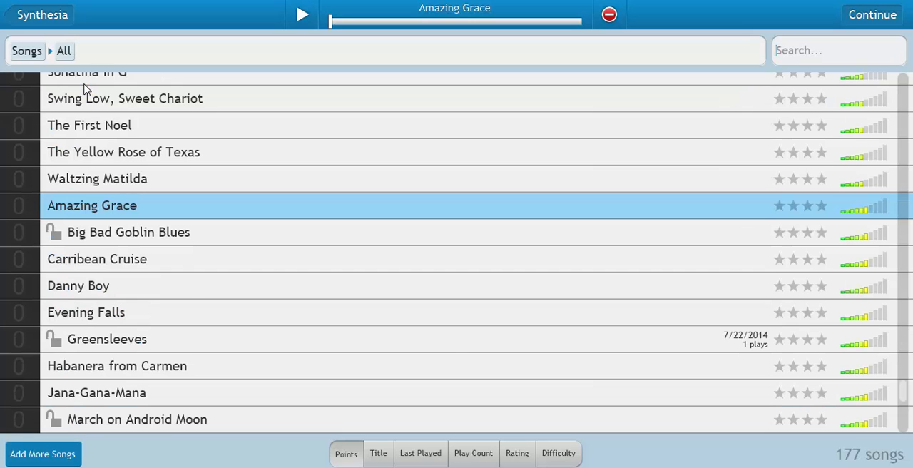
Preview The Yellow Rose of Texas and Waltzing Matilda, then select Amazing Grace.
scroll("down", 3)
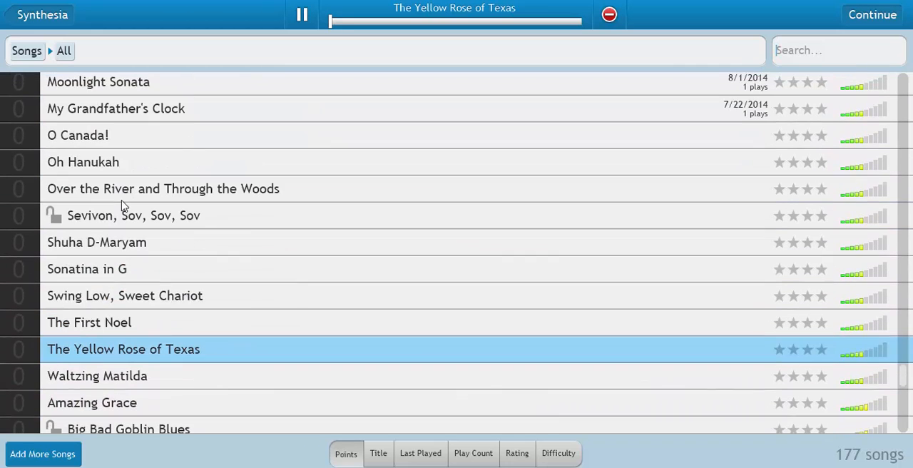
mouse_move(114, 218)
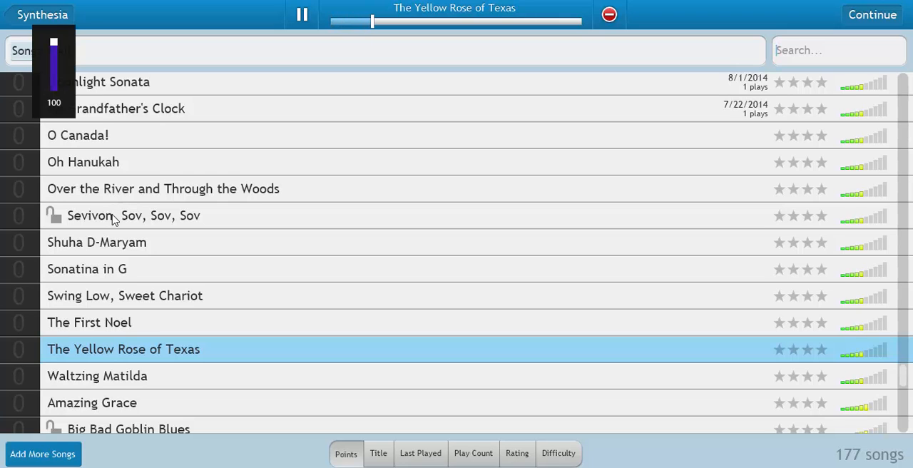
scroll("down", 3)
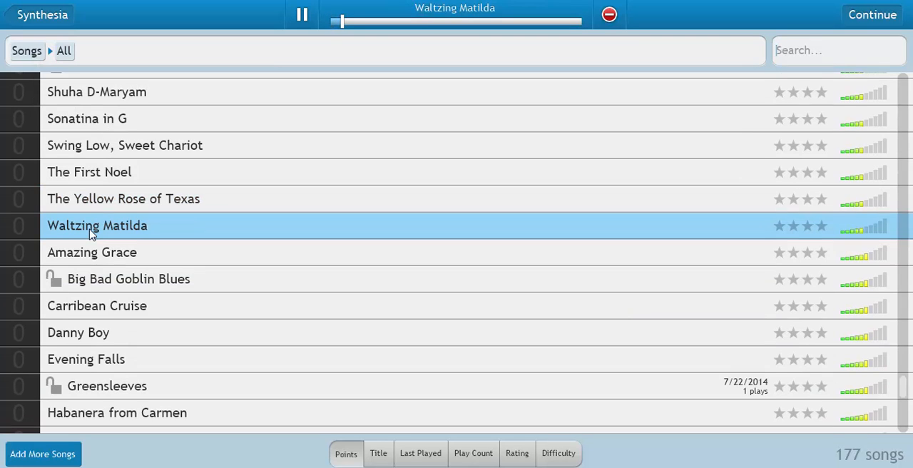
mouse_move(97, 262)
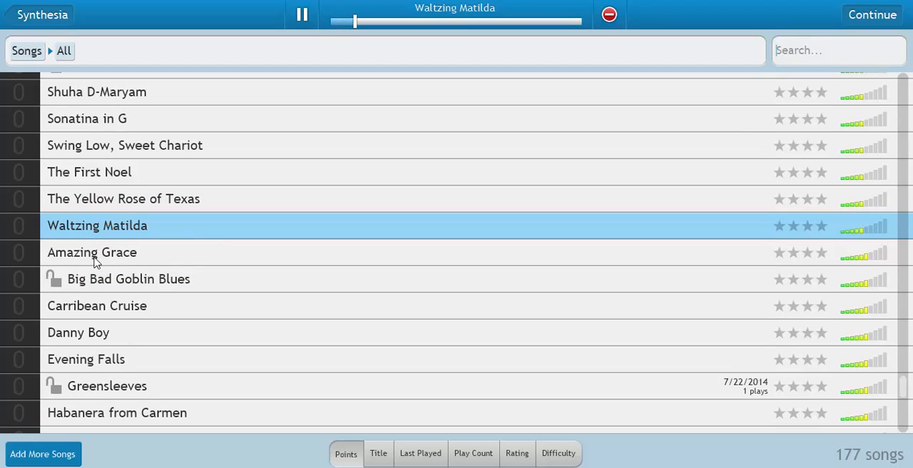
left_click(301, 14)
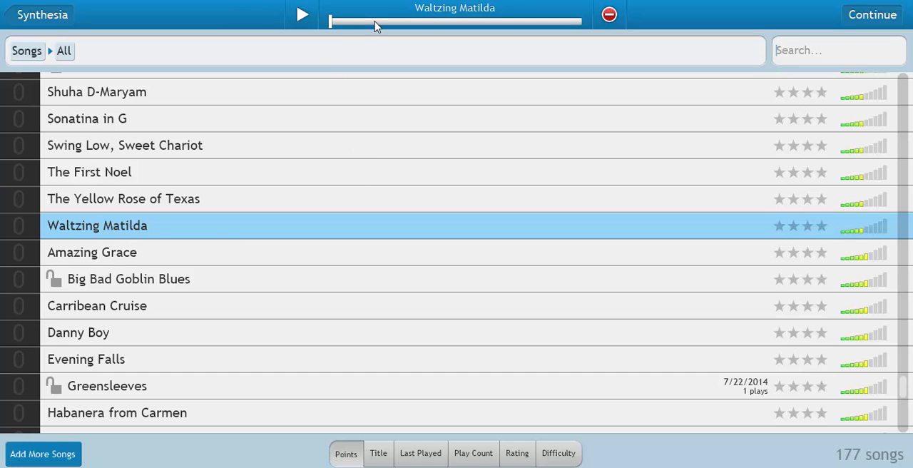
left_click(92, 252)
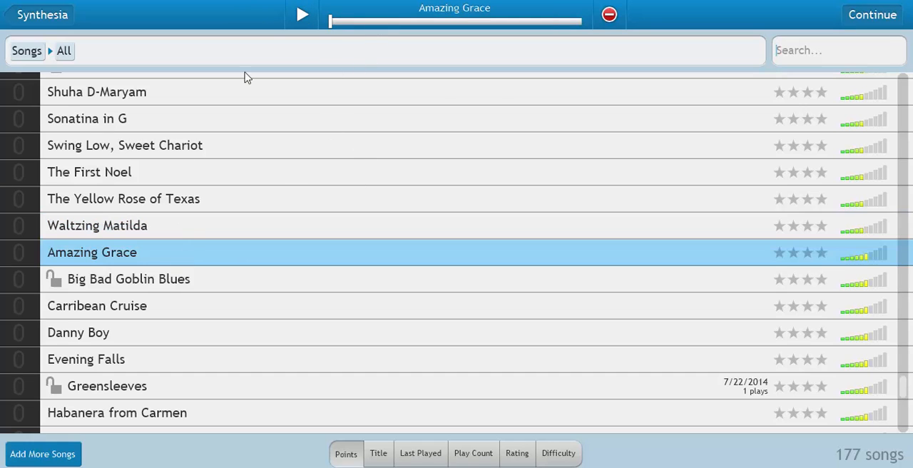
Preview Amazing Grace, then continue to its practice mode screen.
left_click(301, 14)
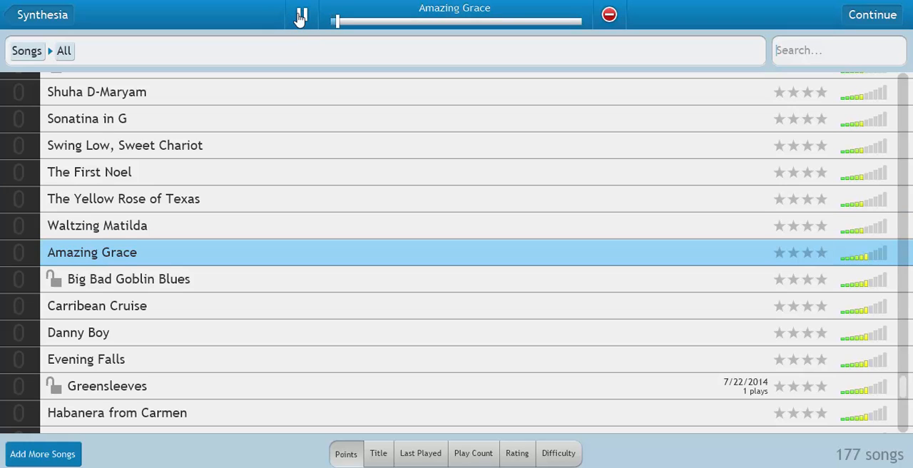
left_click(301, 14)
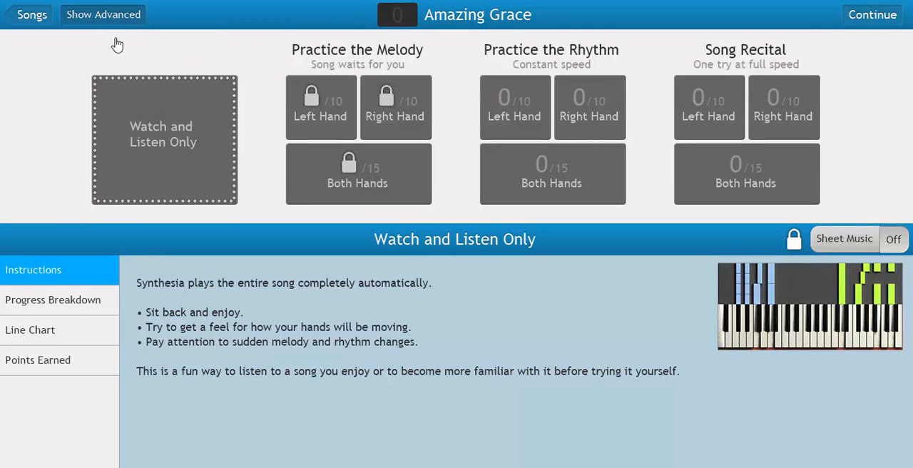
Toggle the advanced view and try the left-hand and both-hands melody practice modes.
left_click(103, 14)
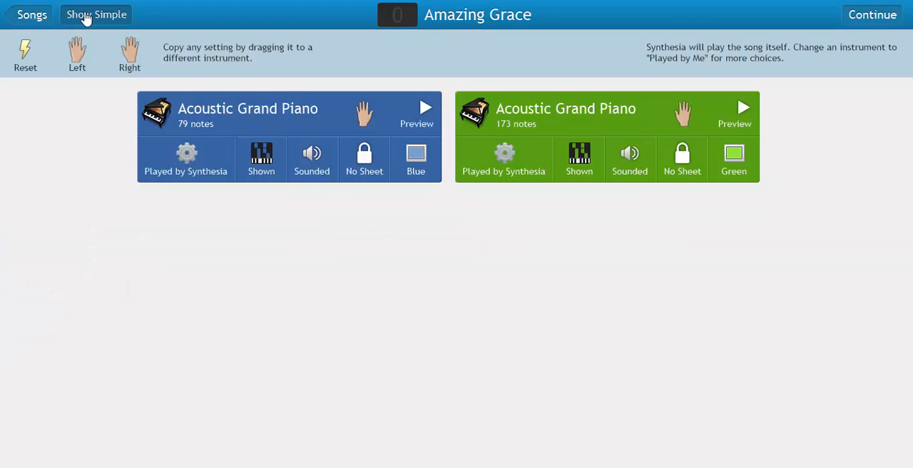
left_click(96, 14)
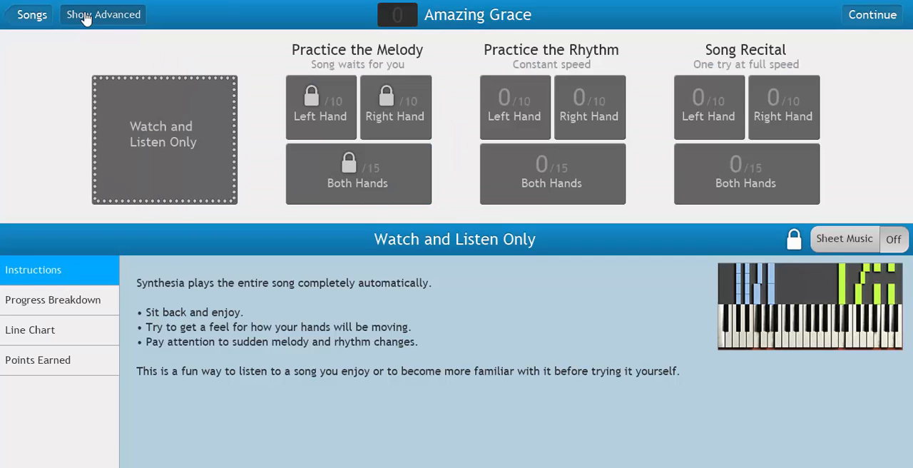
mouse_move(482, 227)
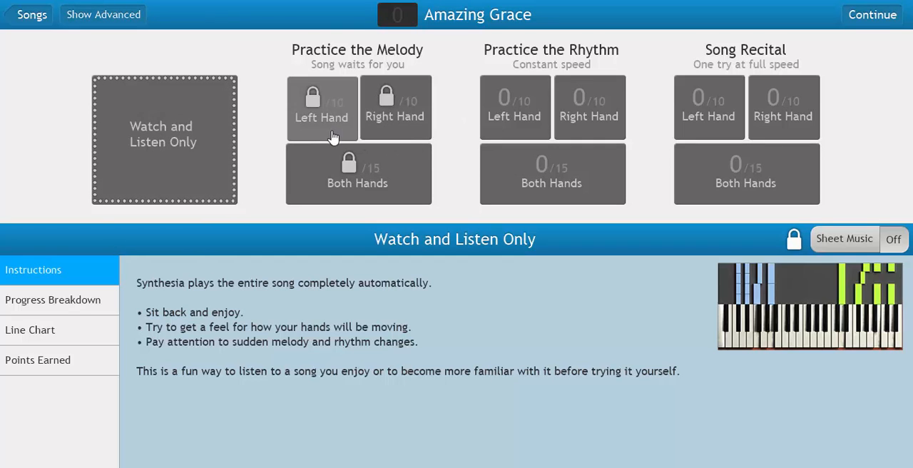
left_click(322, 107)
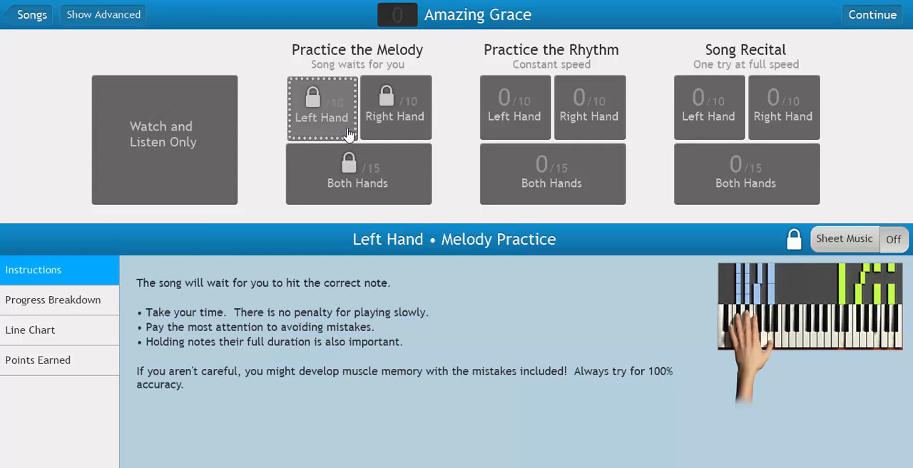
left_click(359, 174)
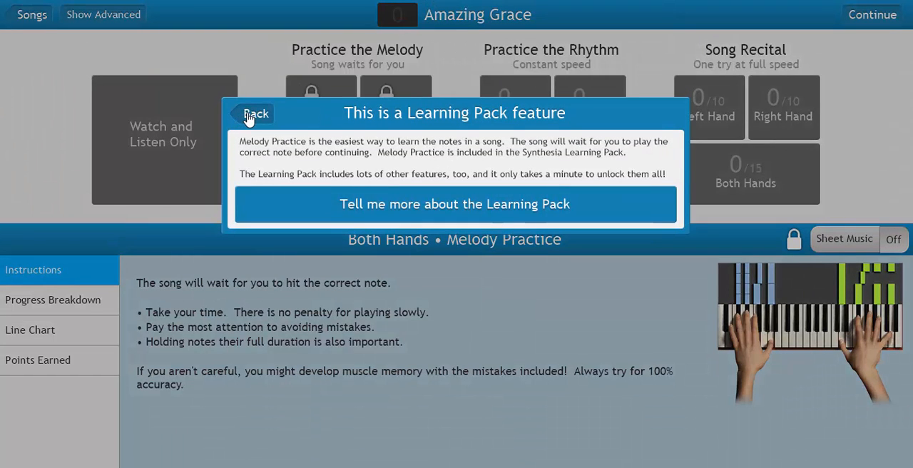
Dismiss the Learning Pack notice and choose Left Hand rhythm practice.
left_click(251, 113)
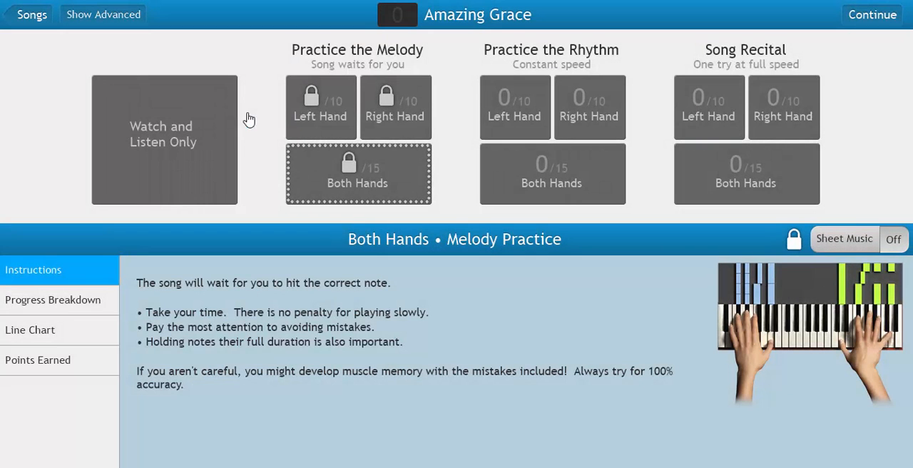
left_click(164, 140)
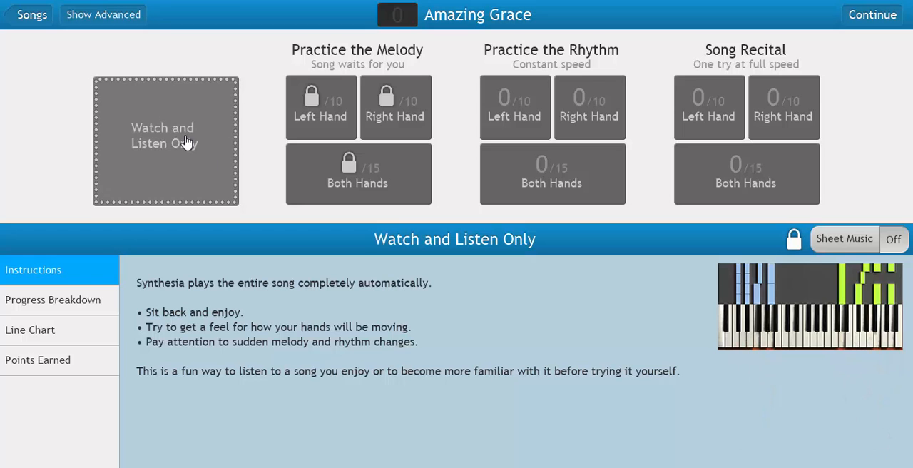
left_click(514, 107)
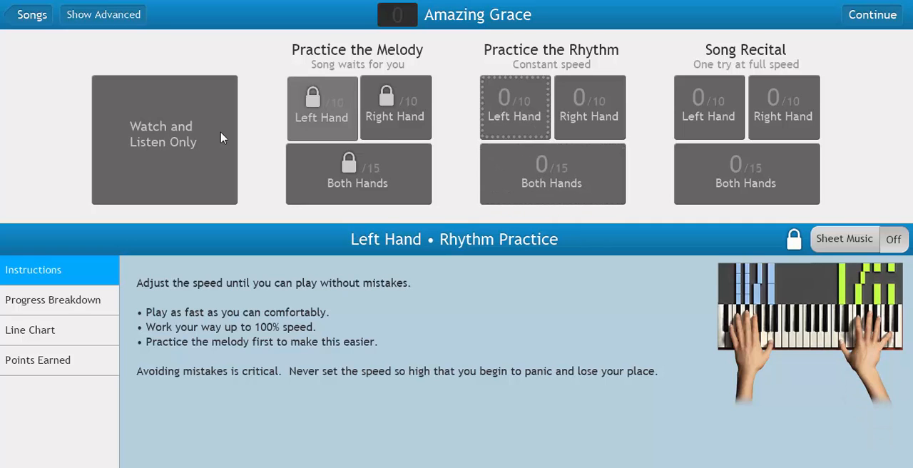
Reveal per-track settings and toggle Played by Me on the left-hand part.
left_click(103, 14)
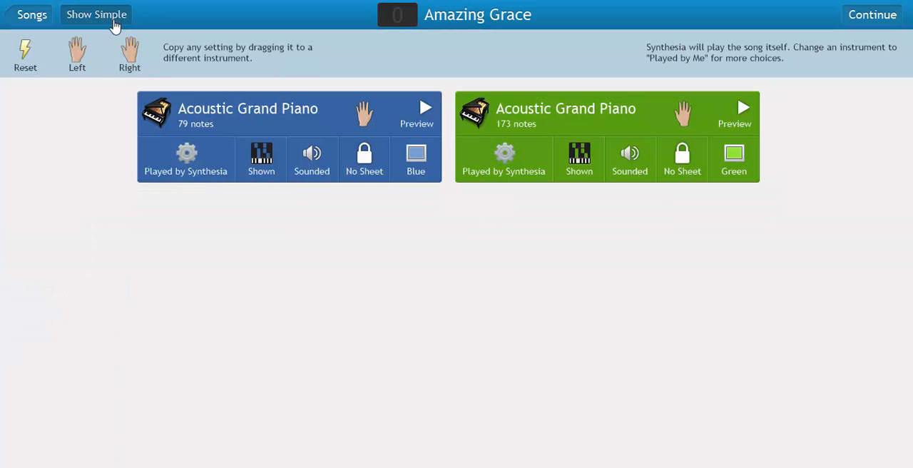
mouse_move(96, 130)
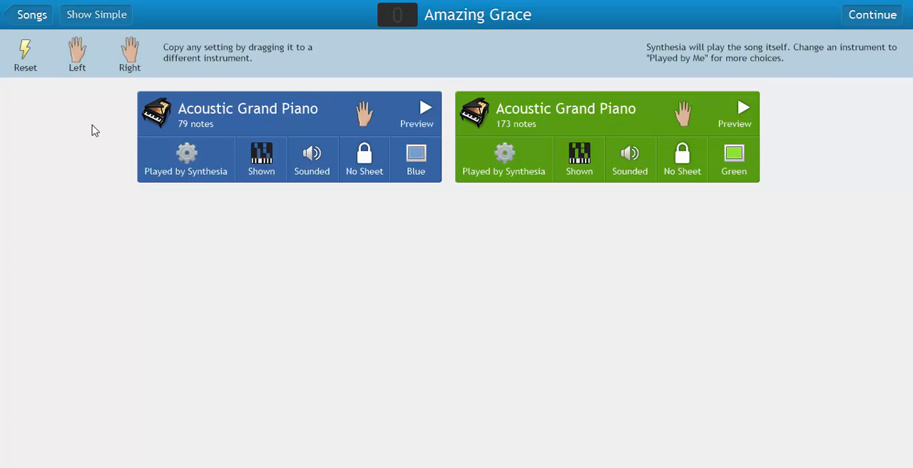
left_click(186, 158)
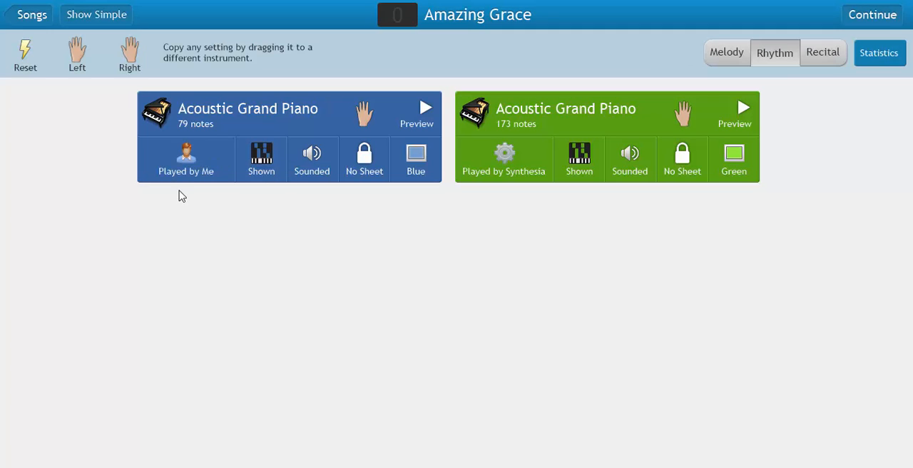
left_click(186, 158)
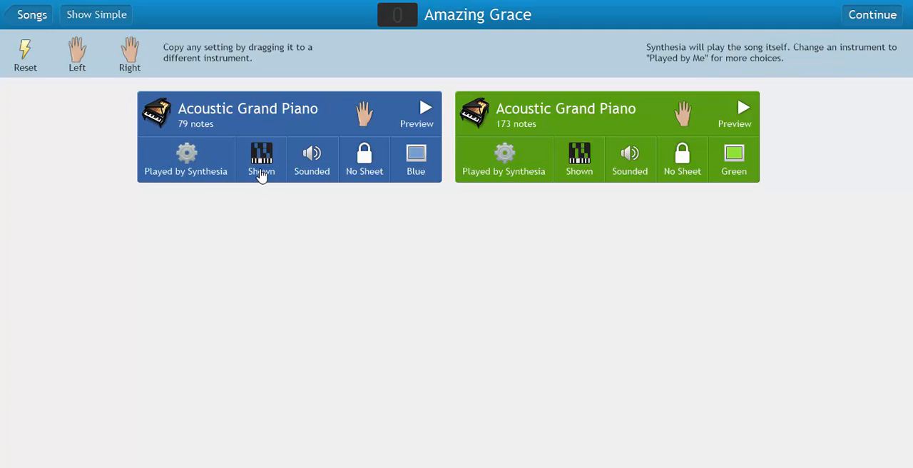
mouse_move(340, 193)
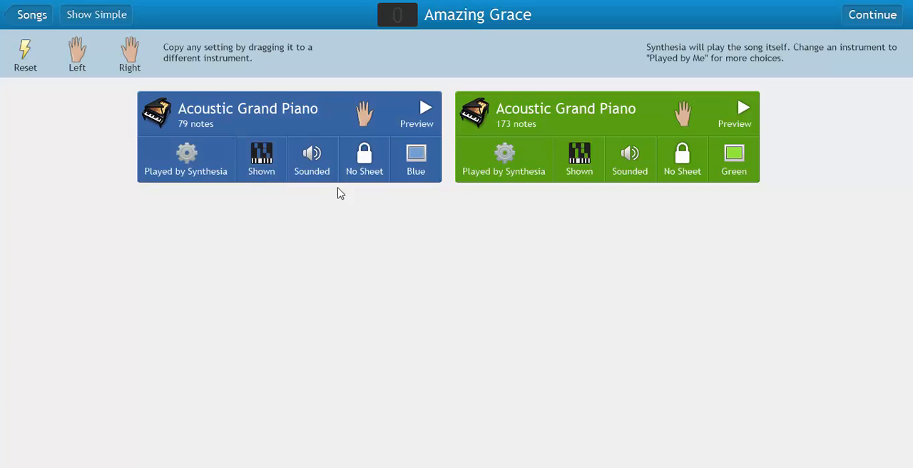
mouse_move(416, 159)
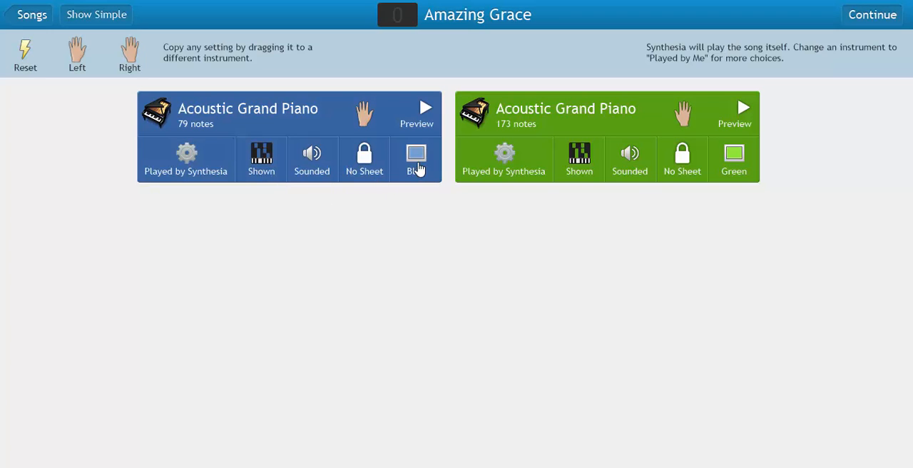
Colour the left-hand track red and the right-hand track blue.
left_click(416, 158)
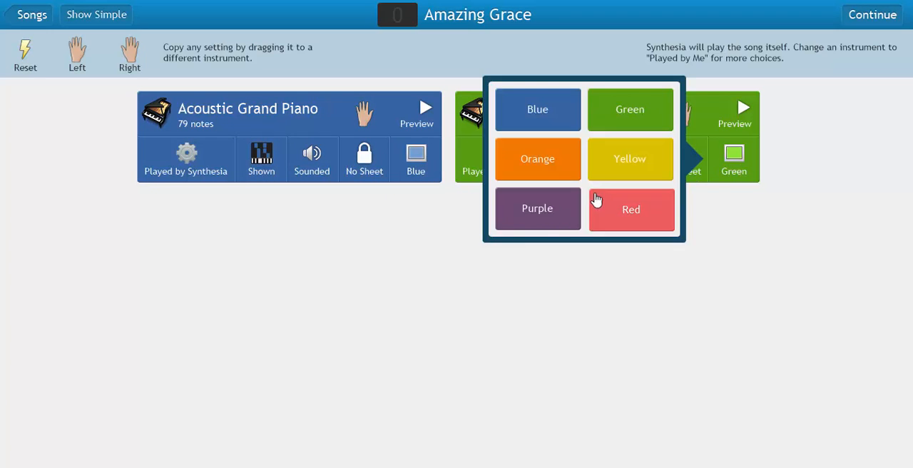
left_click(629, 158)
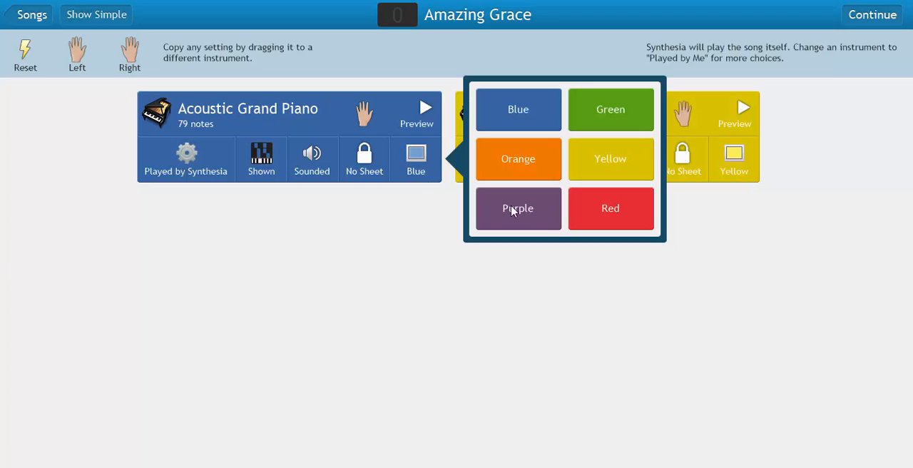
left_click(610, 207)
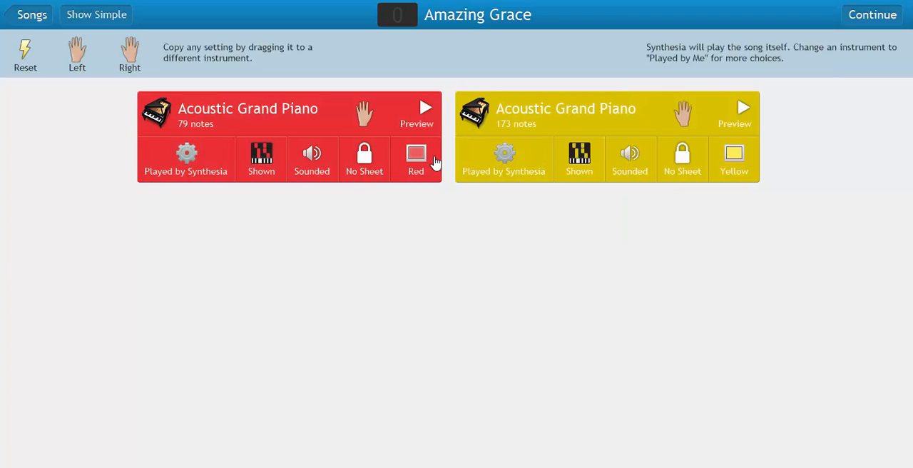
left_click(734, 158)
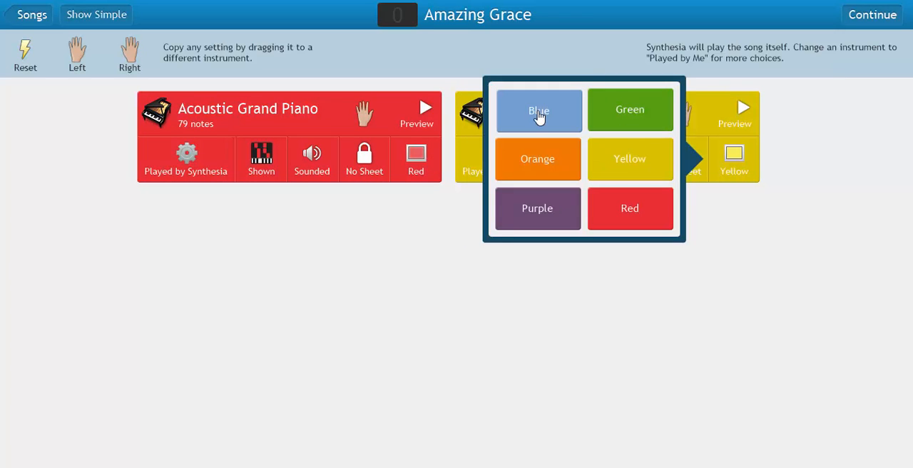
left_click(539, 111)
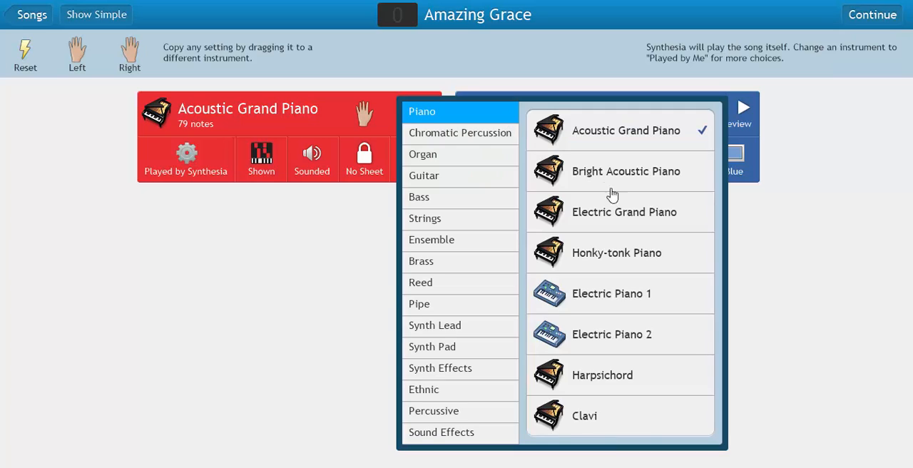
Browse the Ensemble and Piano instruments, then close the list unchanged.
left_click(432, 239)
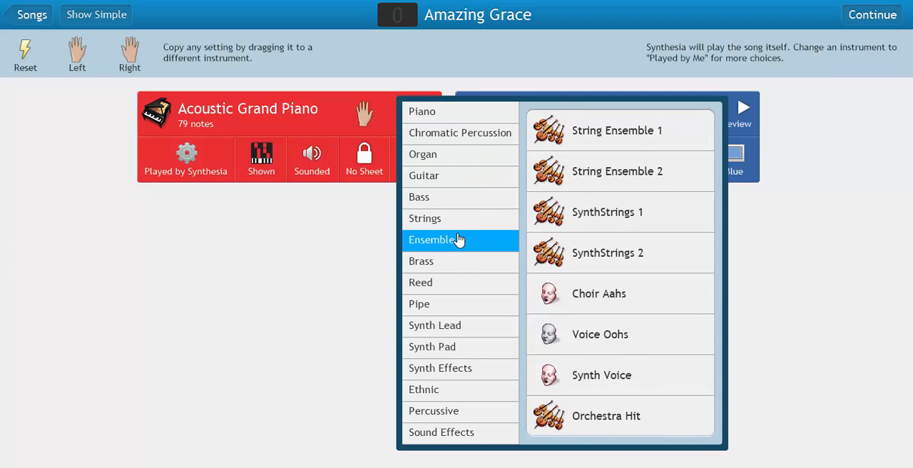
left_click(422, 112)
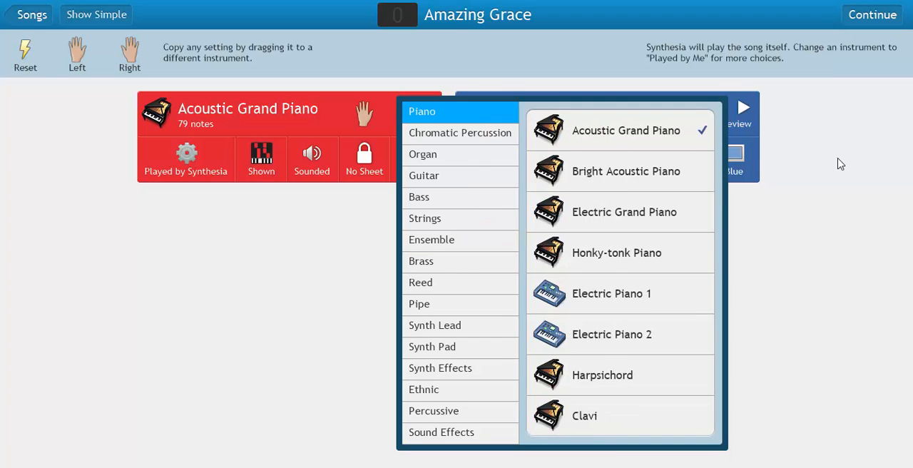
left_click(625, 130)
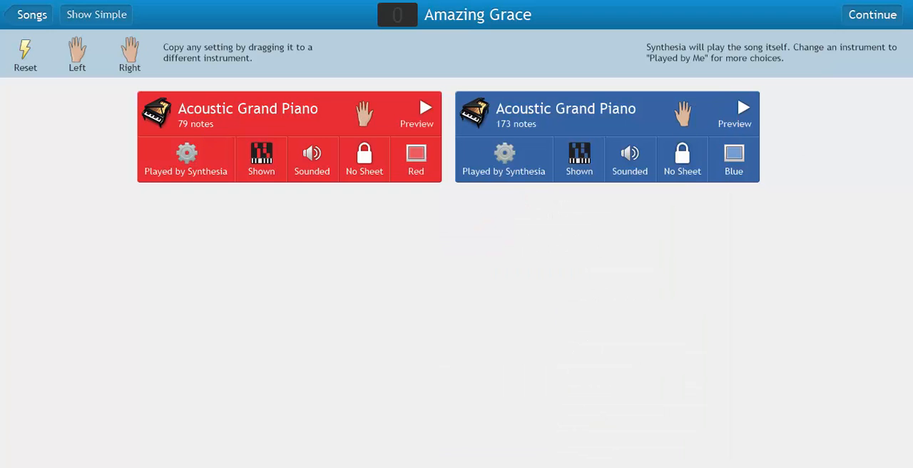
Return to the simple view, then reopen per-track settings with both tracks on Electric Piano 1.
left_click(872, 14)
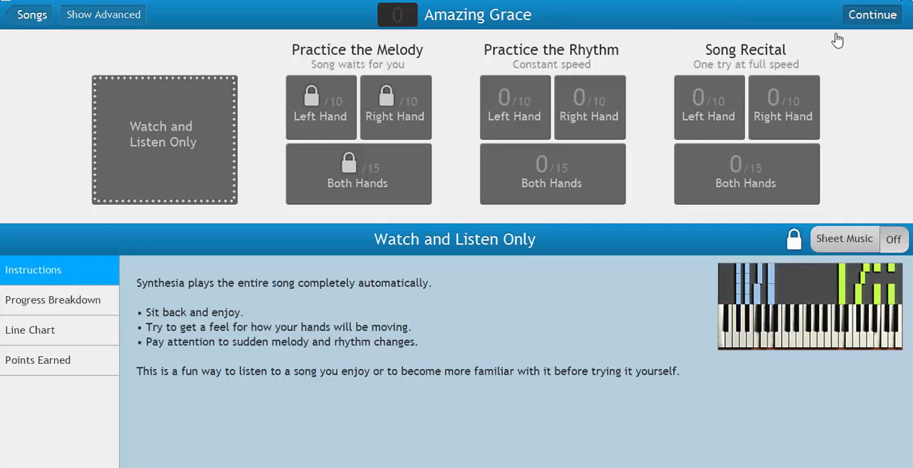
left_click(103, 14)
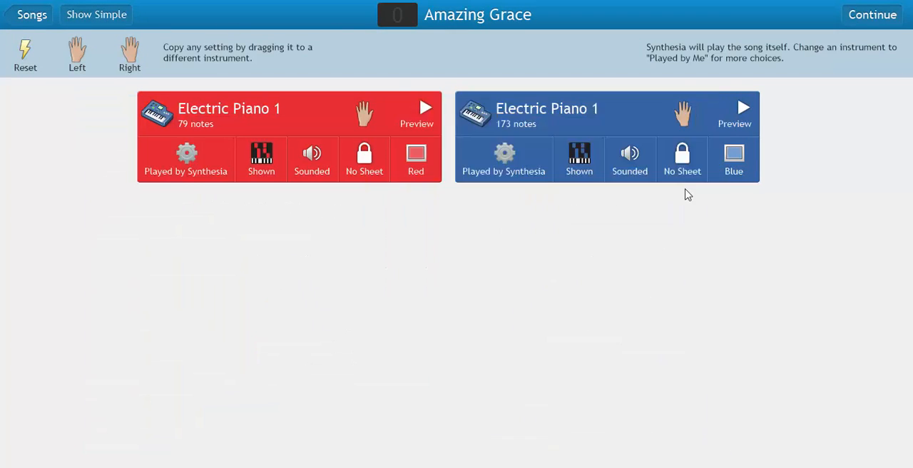
Start Amazing Grace in Watch and Listen mode and pause about six seconds in.
left_click(872, 14)
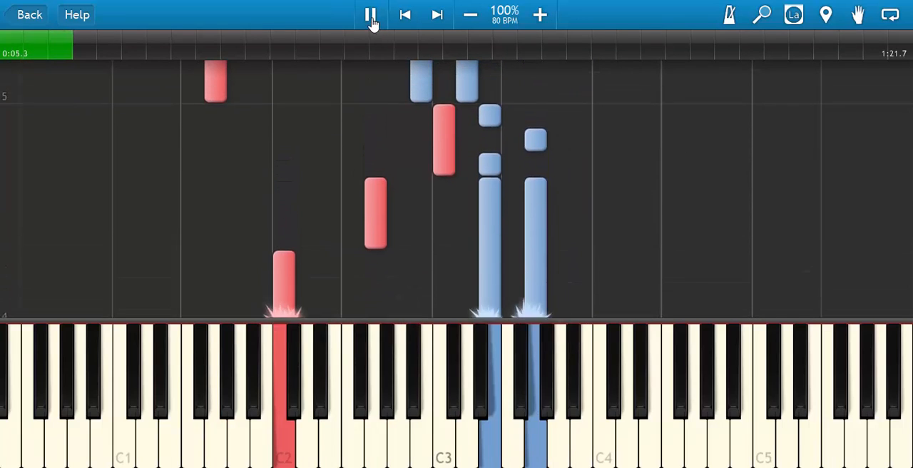
left_click(370, 15)
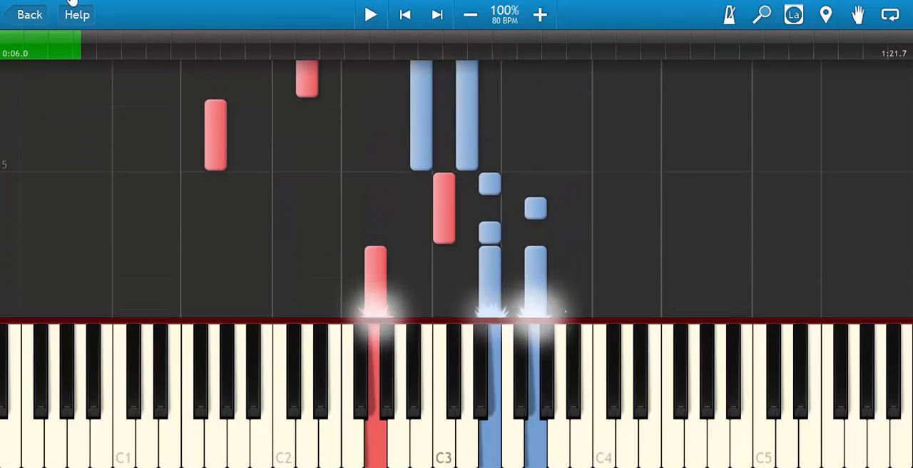
Back out to the practice screen and set the left-hand track to Strings > Violin.
left_click(30, 13)
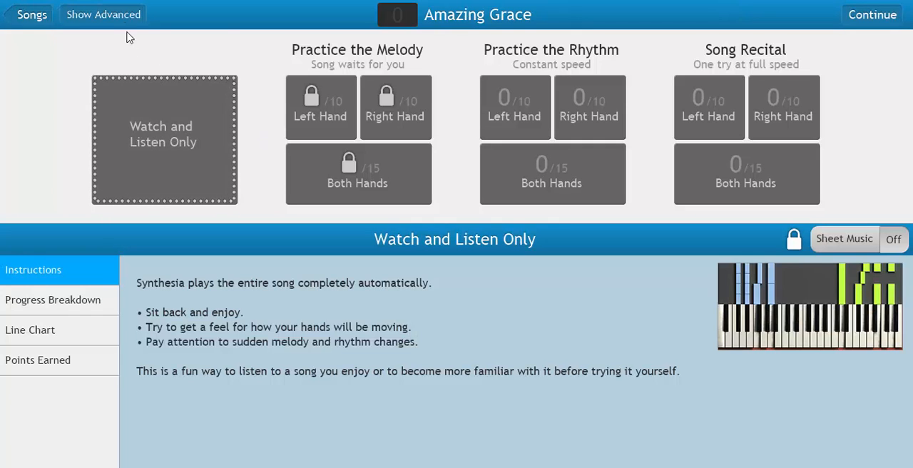
left_click(104, 14)
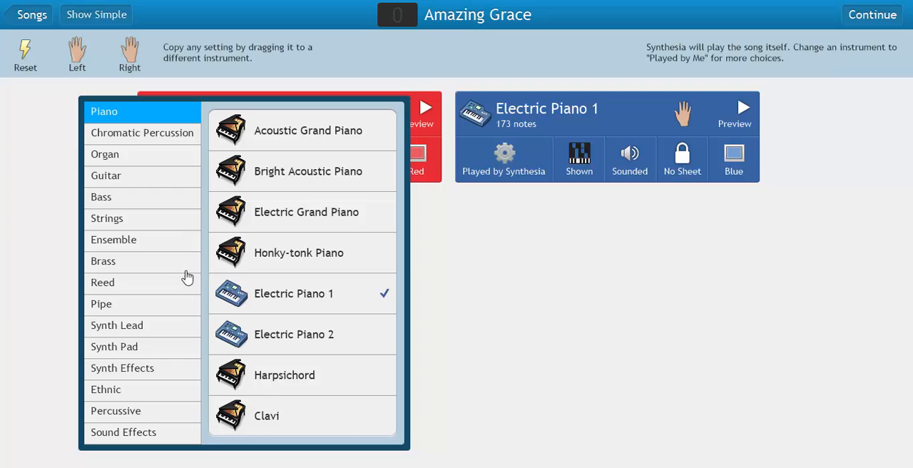
left_click(107, 218)
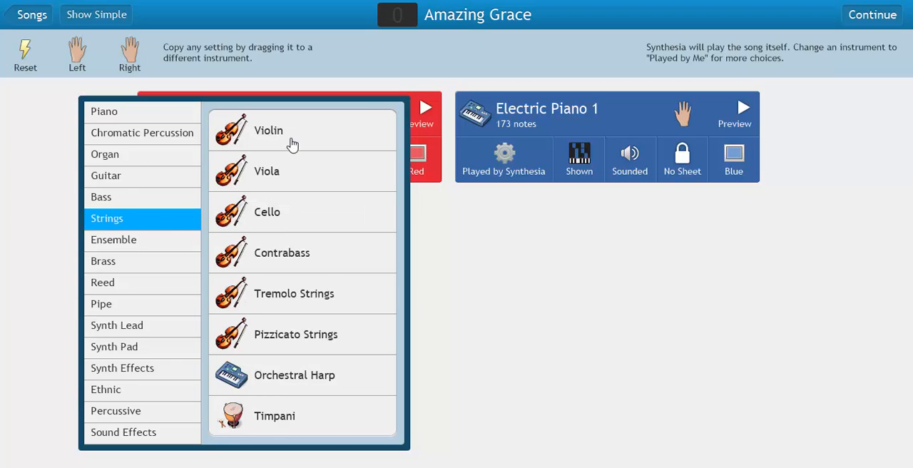
mouse_move(278, 298)
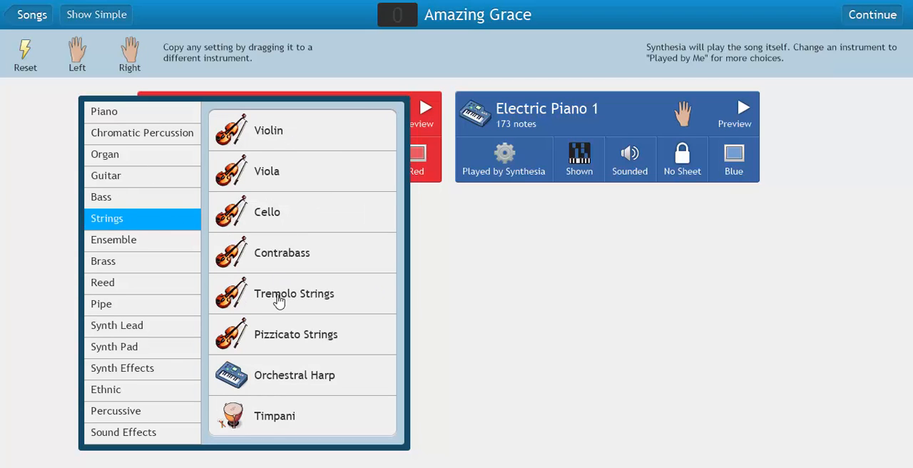
left_click(269, 130)
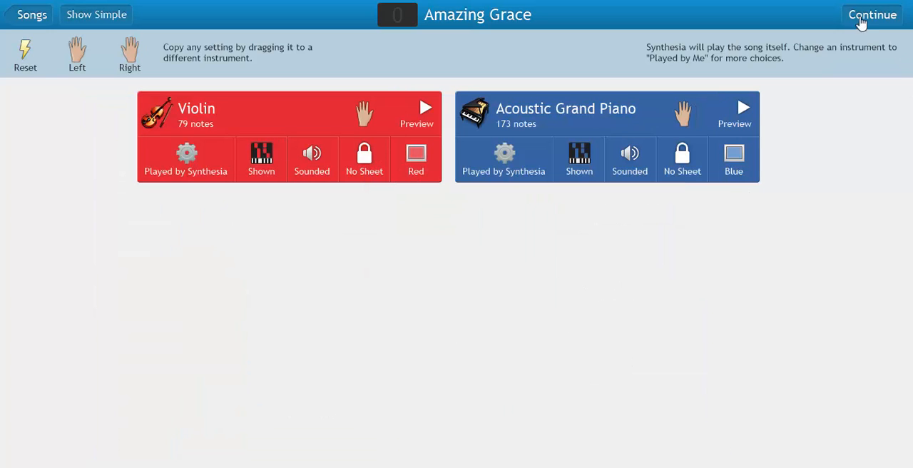
left_click(872, 14)
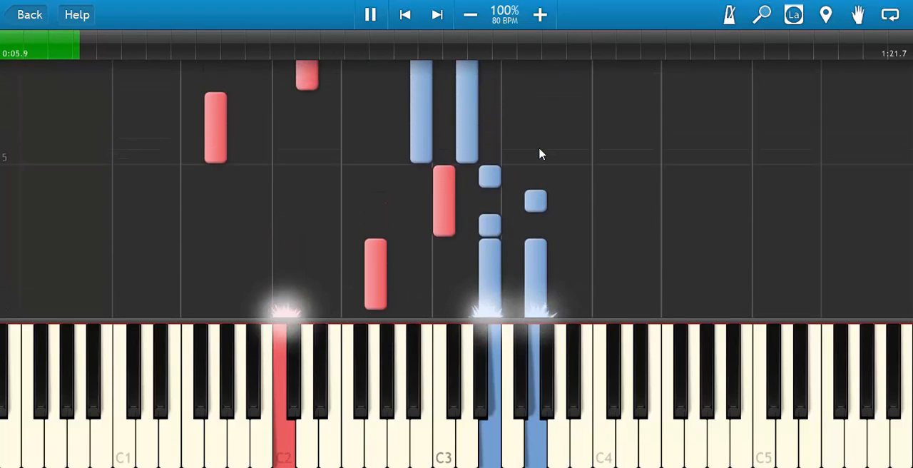
left_click(371, 14)
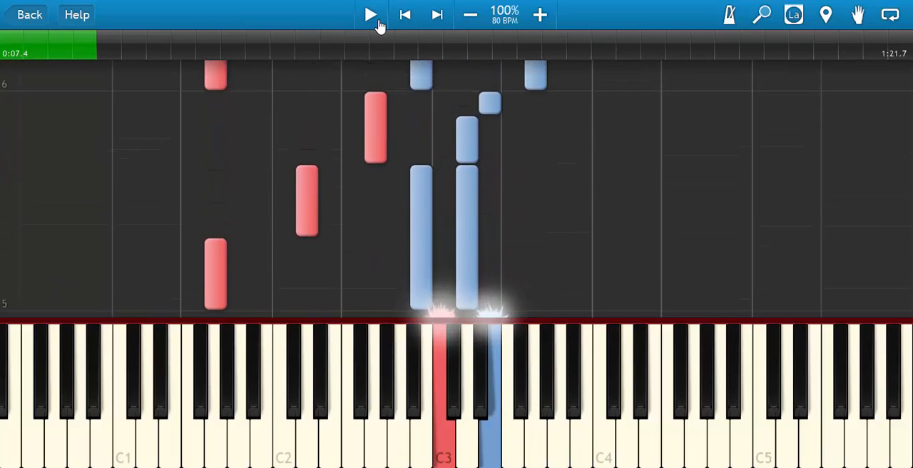
mouse_move(469, 120)
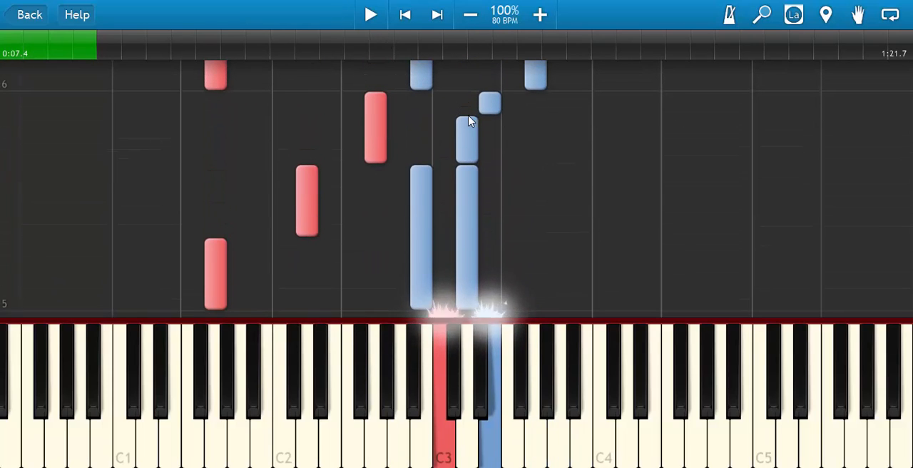
mouse_move(524, 392)
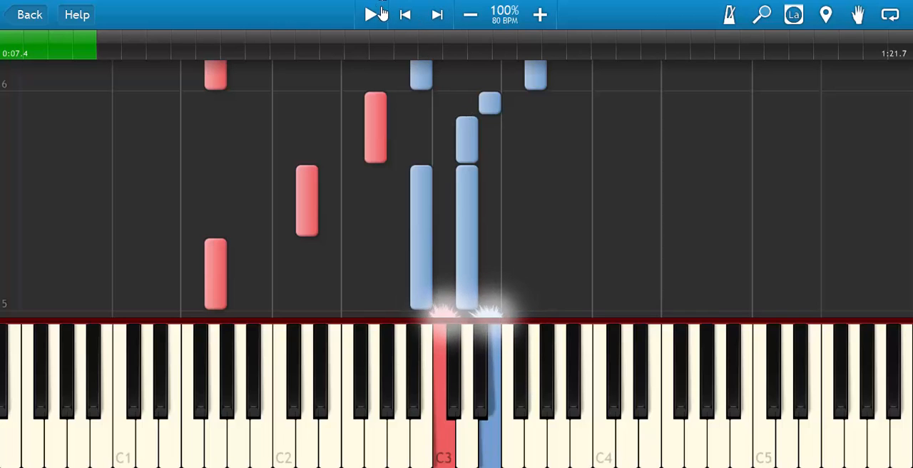
left_click(371, 14)
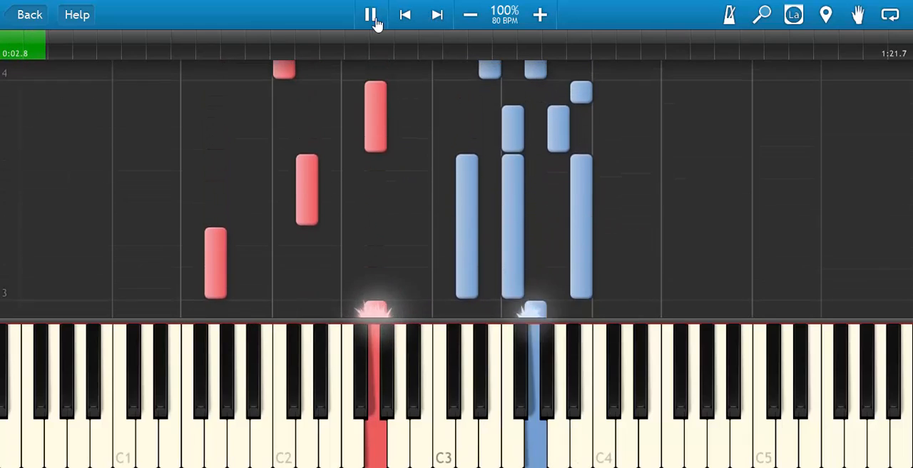
Rewind, lower the tempo to 10%, raise it to 40% (32 BPM), then pause.
left_click(369, 14)
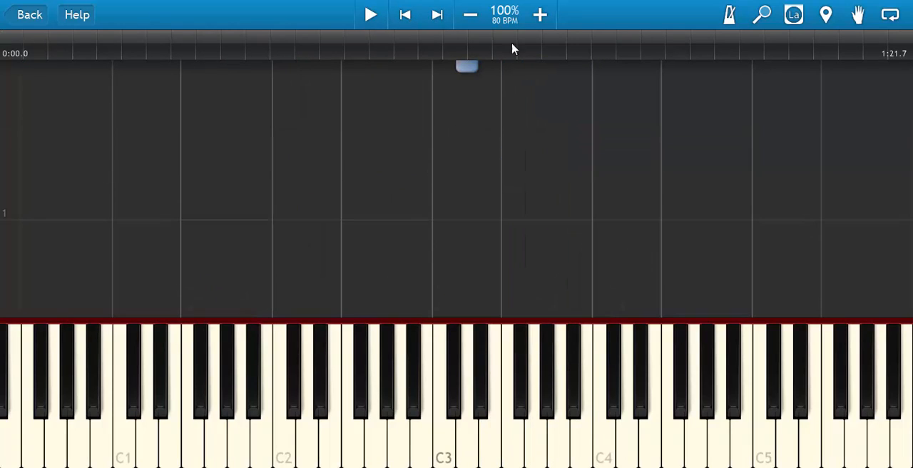
left_click(470, 14)
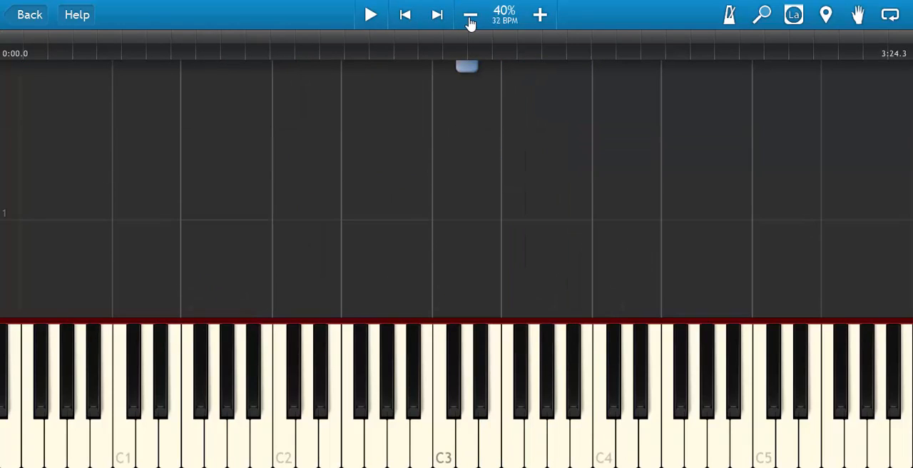
left_click(470, 14)
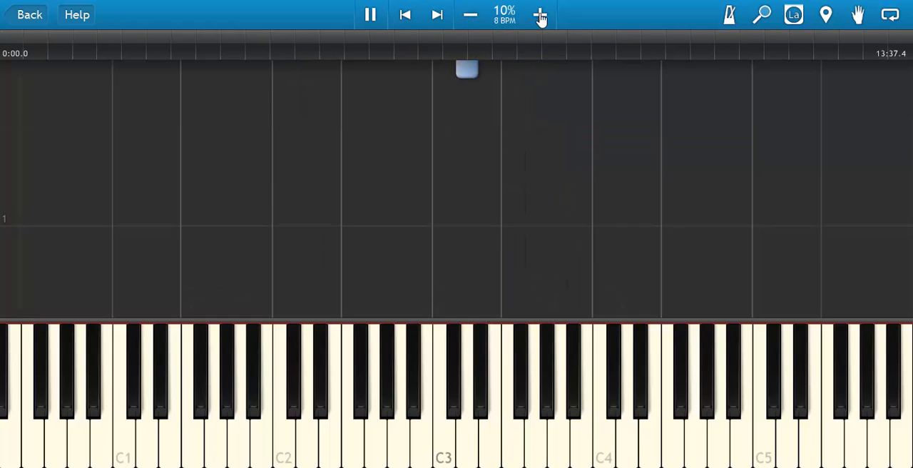
left_click(540, 14)
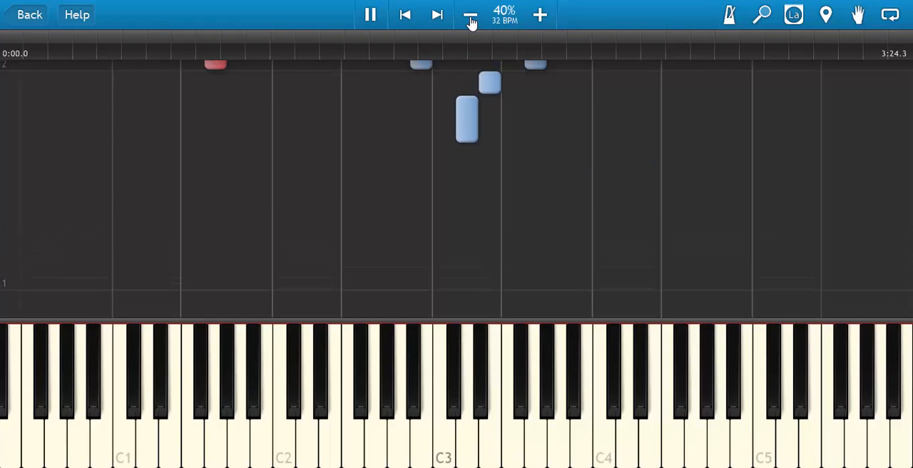
left_click(539, 14)
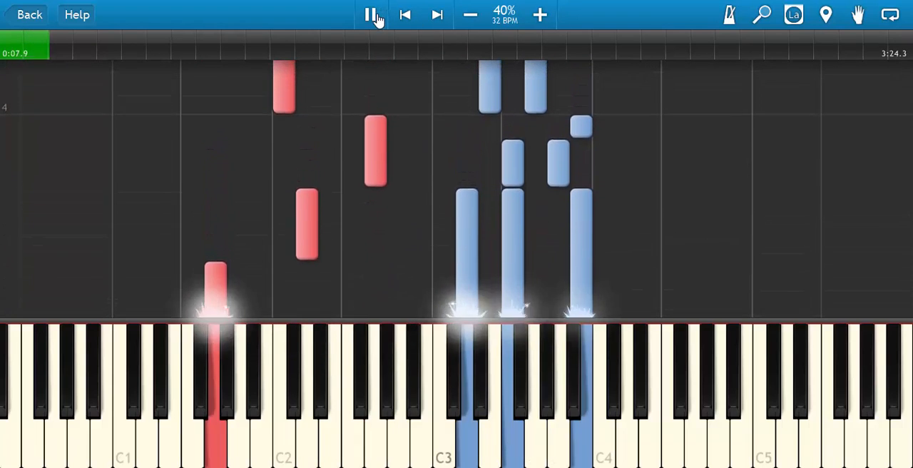
left_click(372, 14)
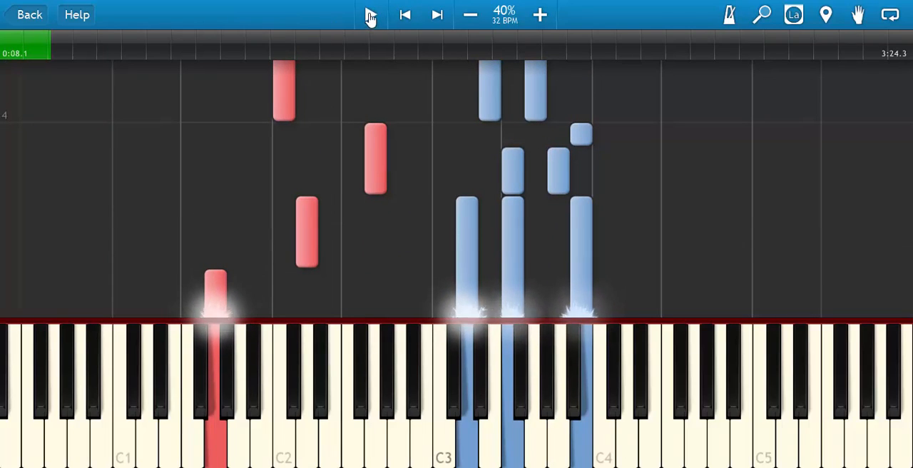
Rewind the song and raise the tempo to 340%.
left_click(540, 15)
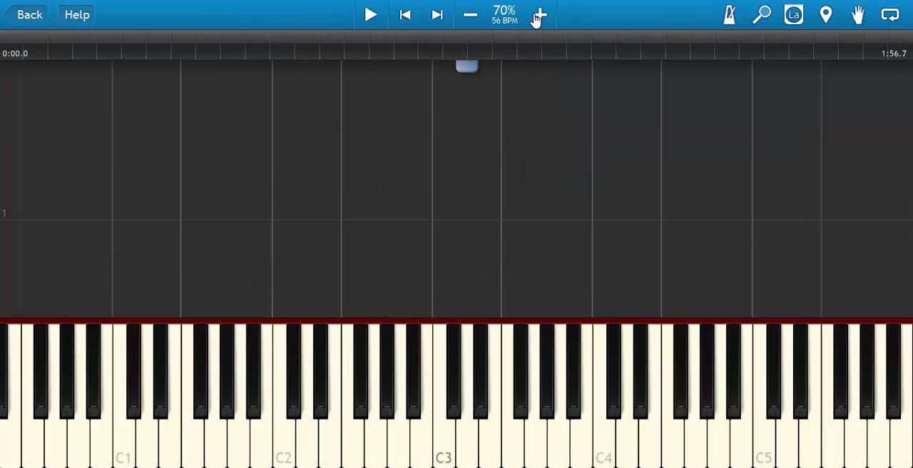
left_click(539, 14)
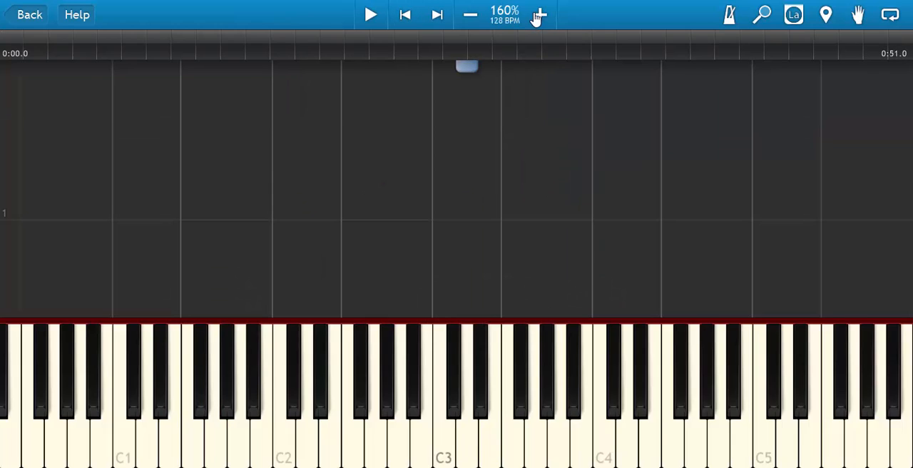
left_click(539, 14)
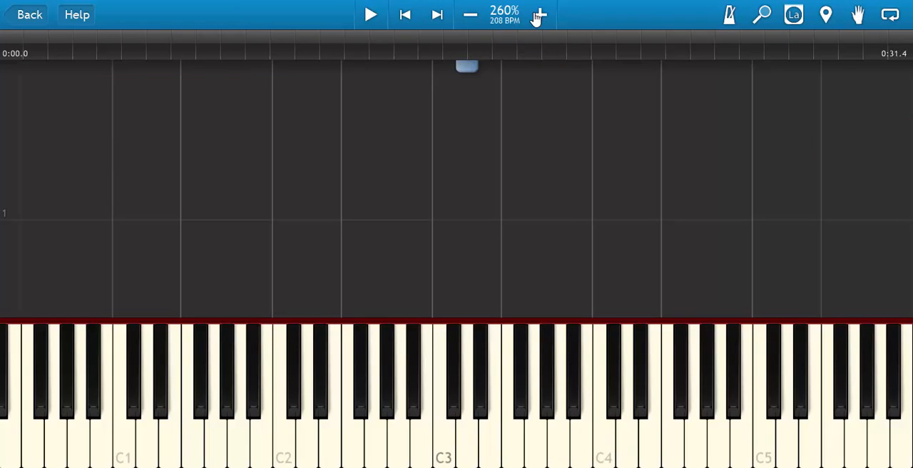
left_click(539, 14)
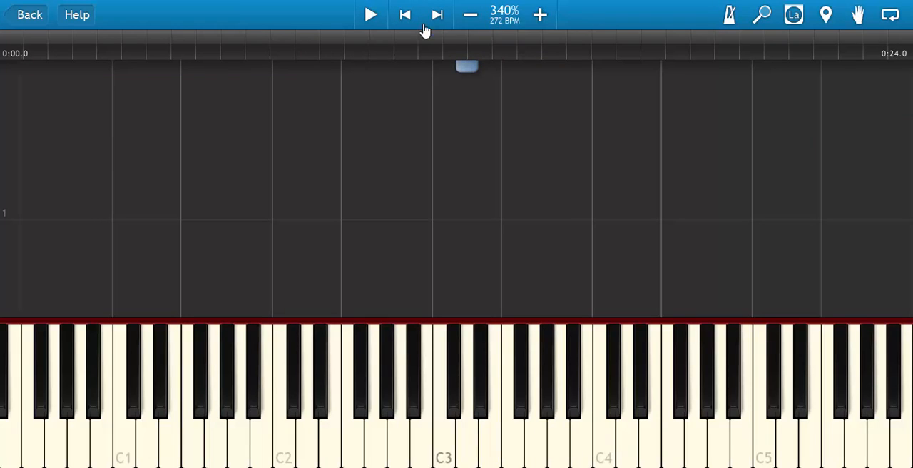
Play the song, push tempo to 400%, lower it to 120% (96 BPM), then stop.
left_click(370, 14)
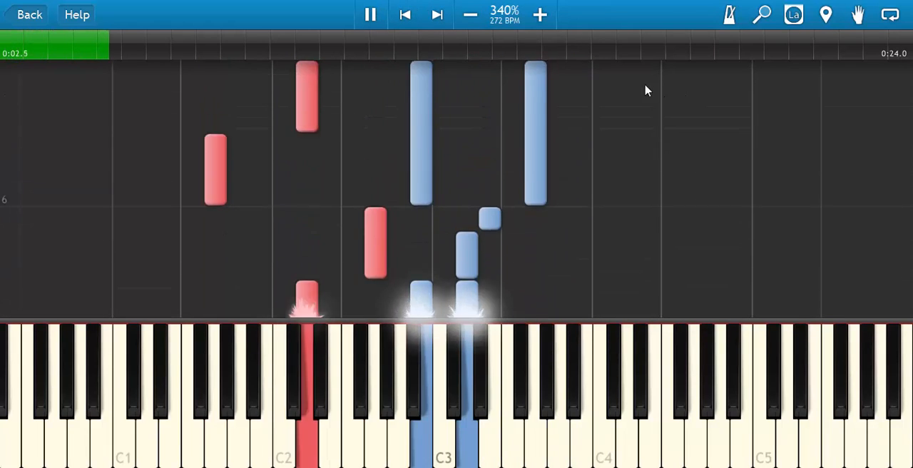
left_click(540, 14)
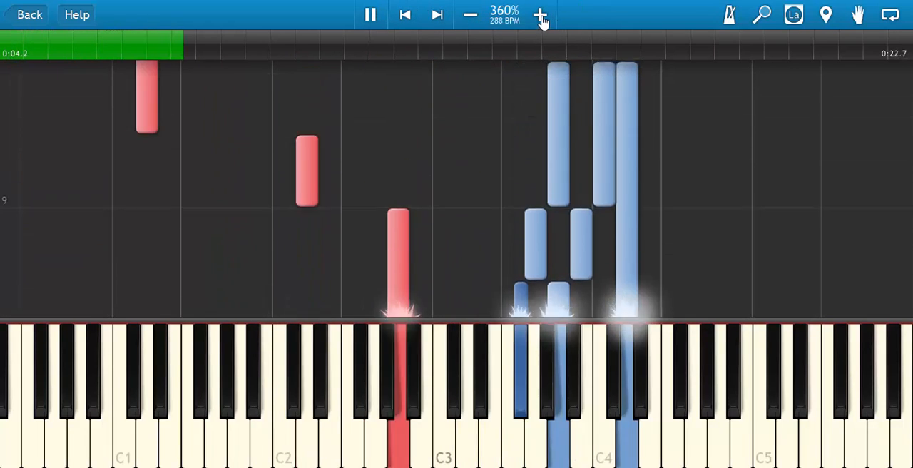
left_click(541, 15)
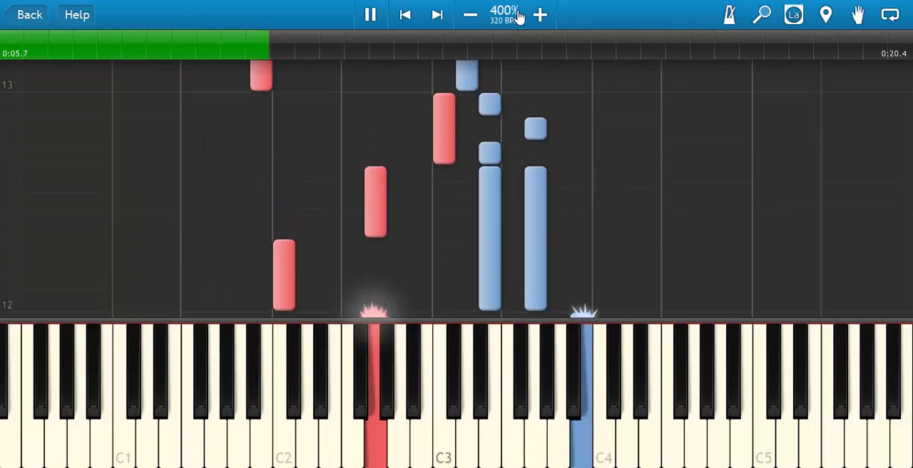
left_click(470, 14)
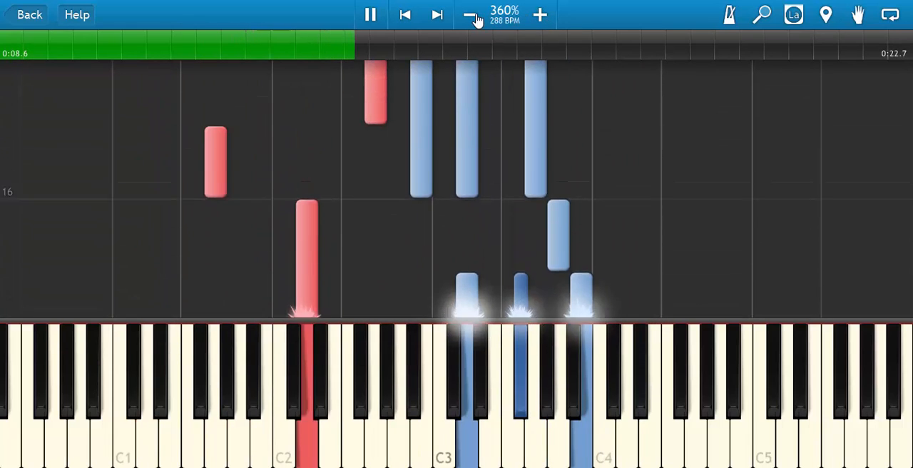
left_click(471, 14)
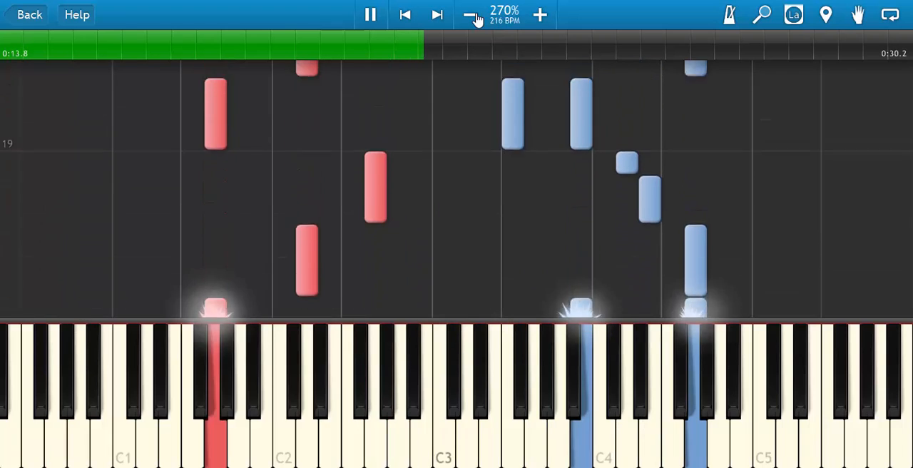
left_click(471, 15)
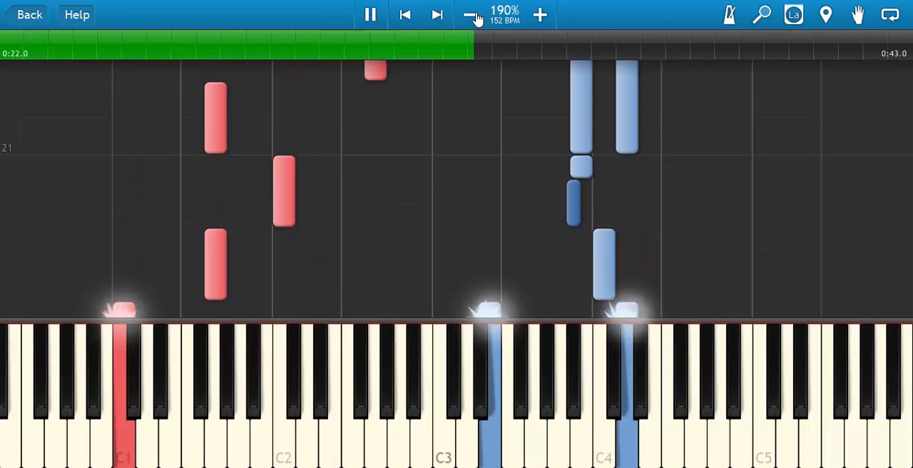
left_click(471, 14)
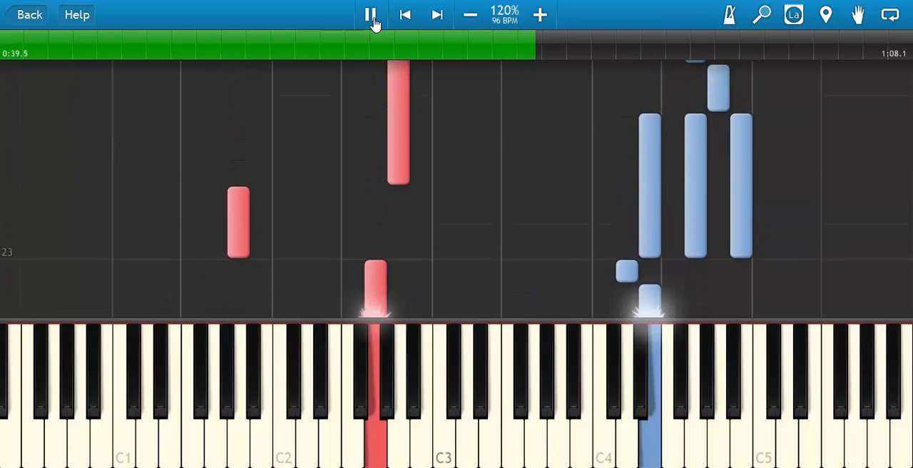
left_click(370, 15)
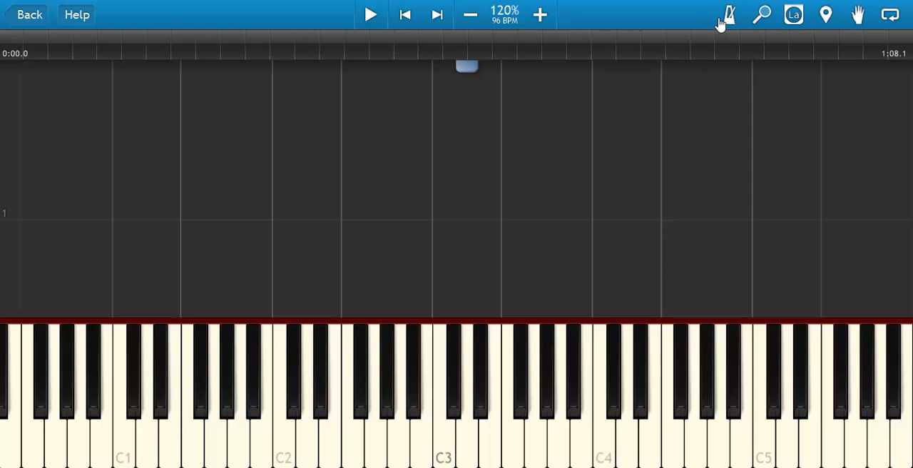
Set metronome volume to 30%, play the song briefly, then rewind to 0:00.0.
left_click(729, 14)
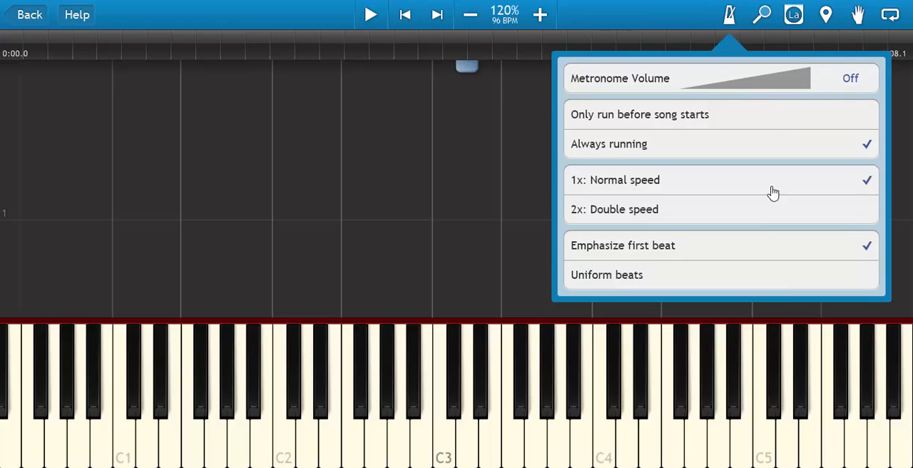
mouse_move(792, 80)
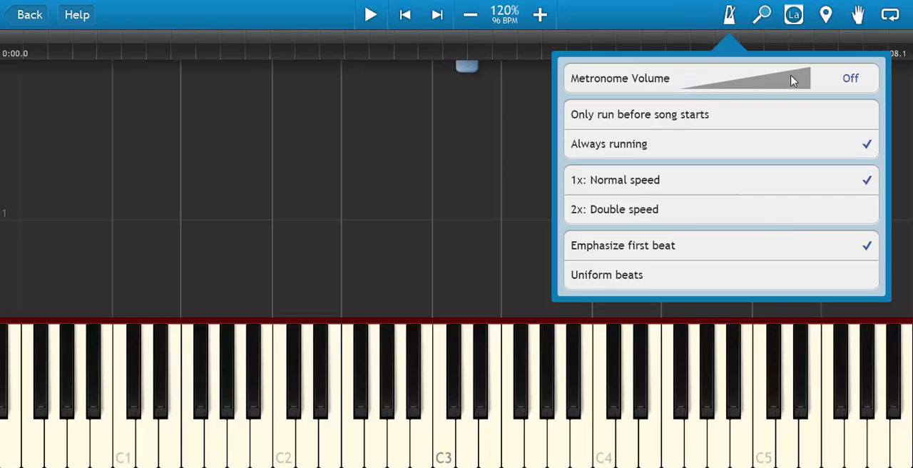
mouse_move(790, 45)
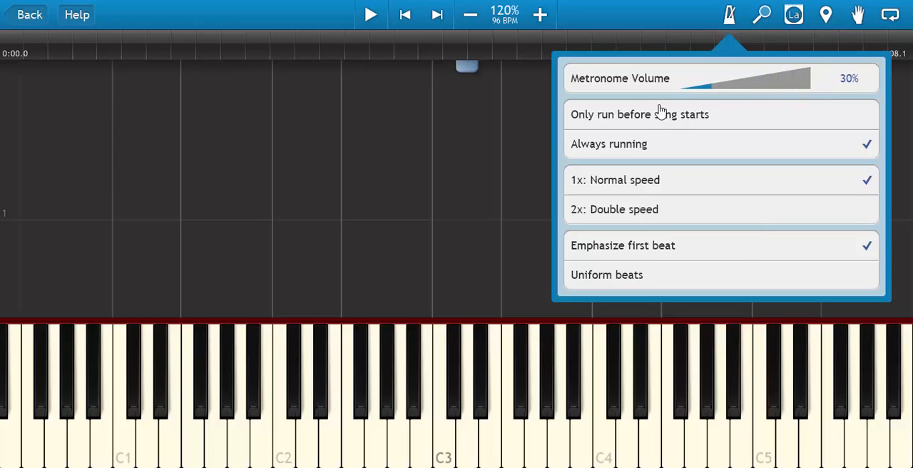
left_click(371, 14)
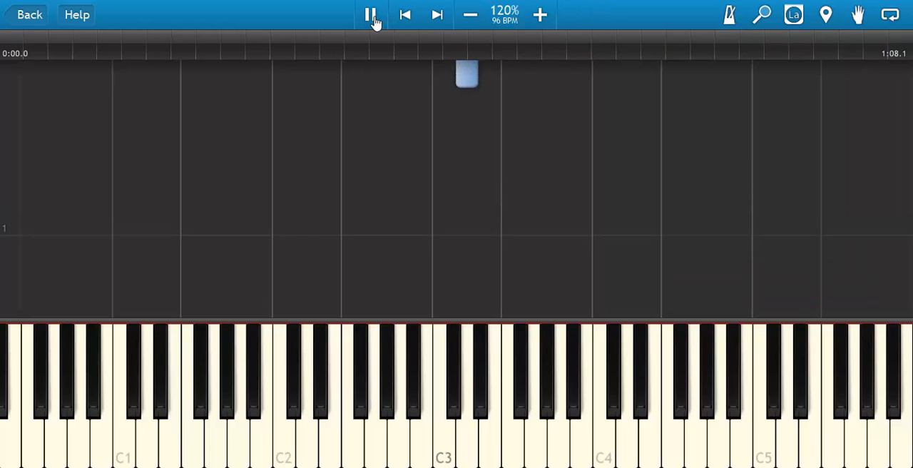
left_click(370, 15)
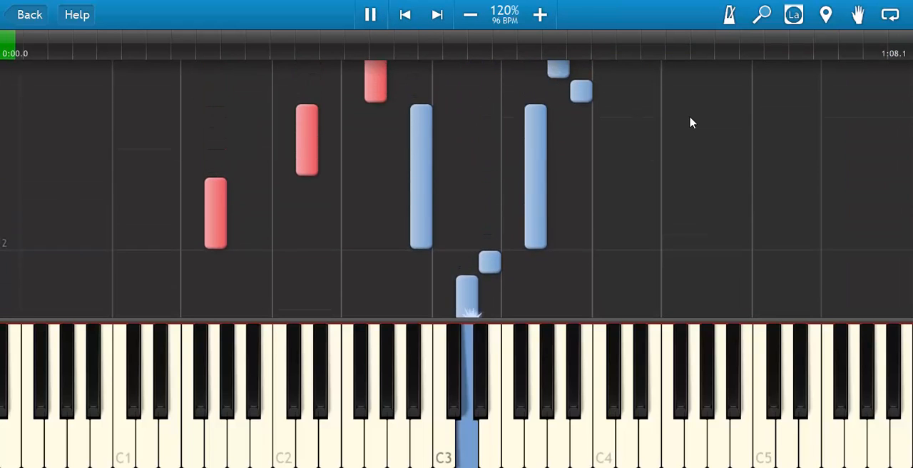
left_click(370, 14)
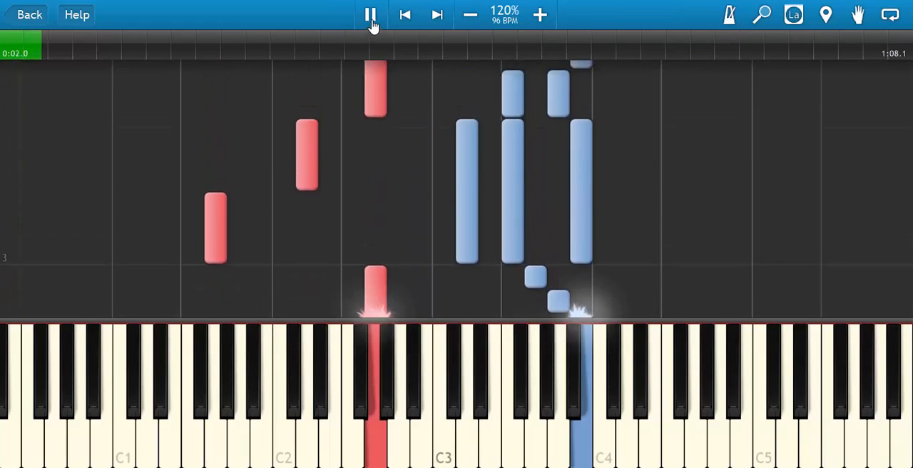
left_click(370, 14)
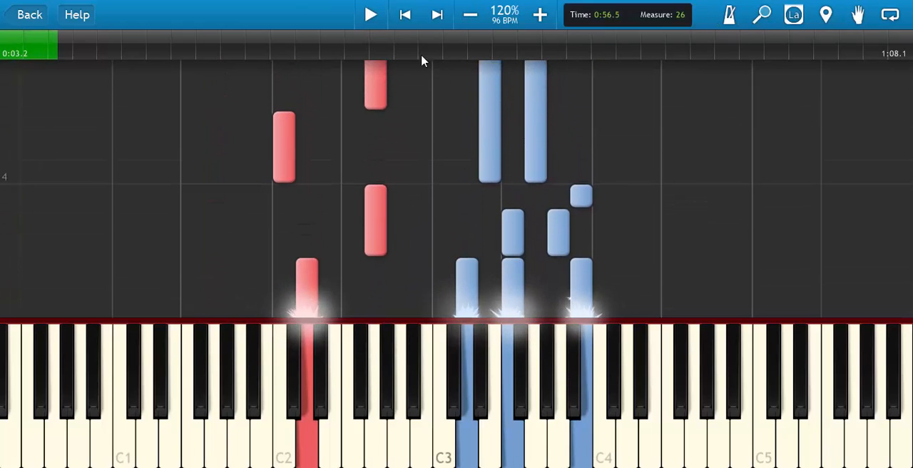
left_click(405, 14)
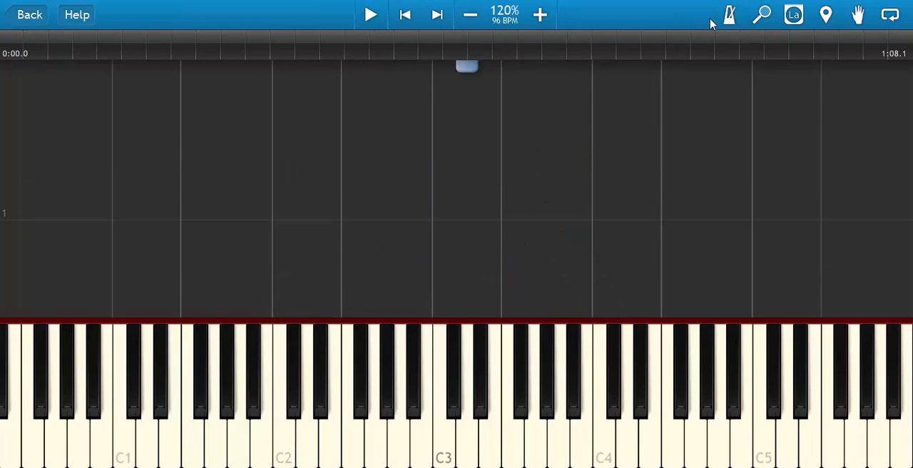
left_click(729, 15)
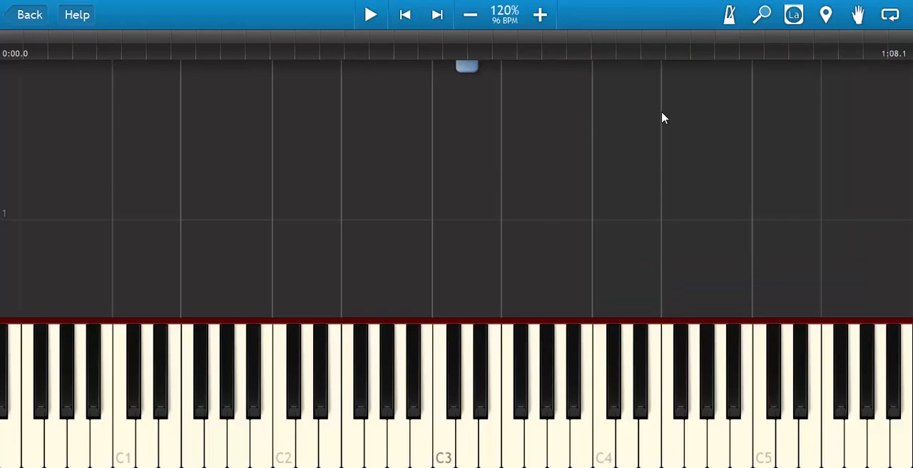
left_click(762, 14)
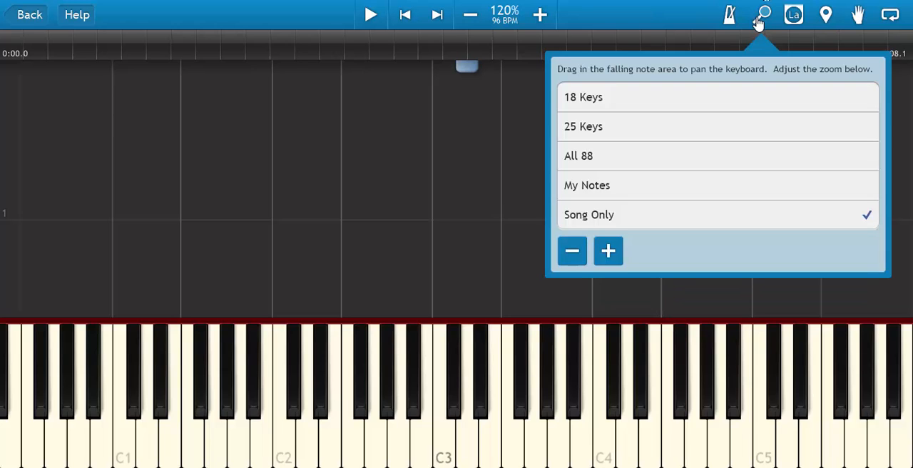
mouse_move(455, 238)
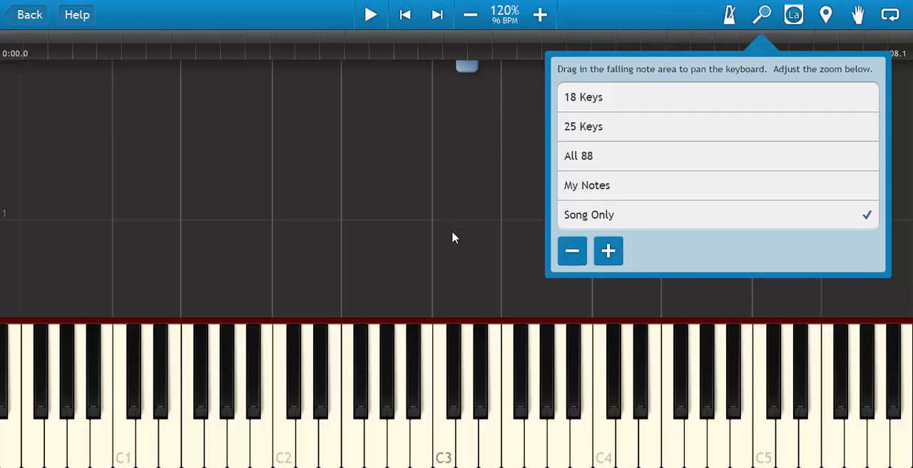
mouse_move(742, 102)
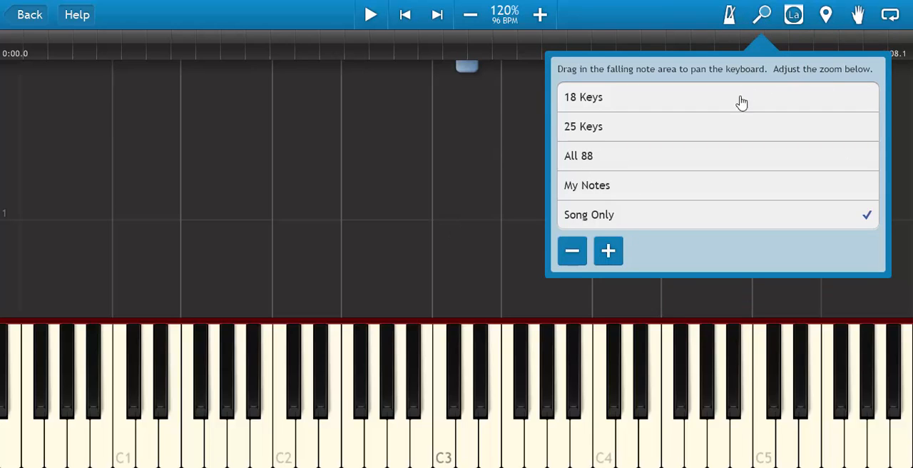
mouse_move(478, 201)
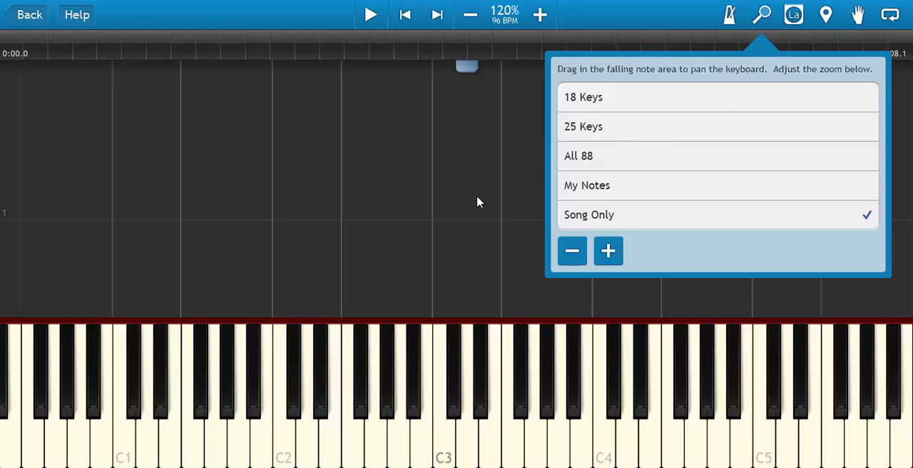
left_click(794, 14)
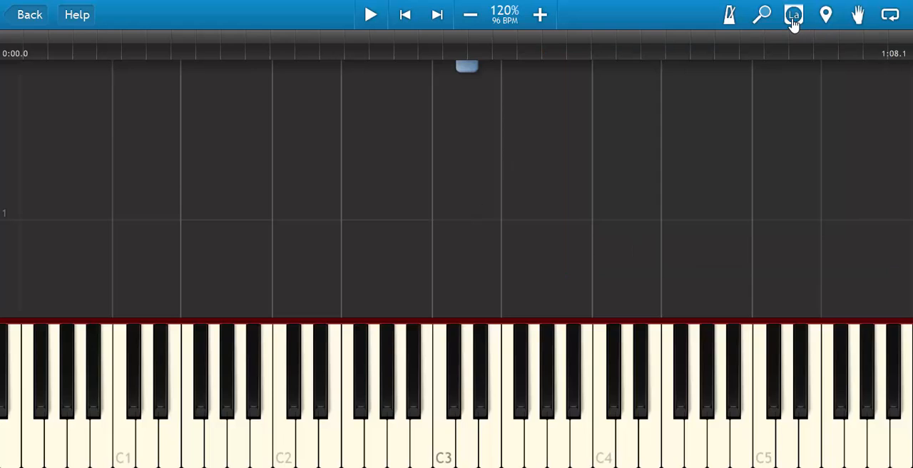
left_click(793, 14)
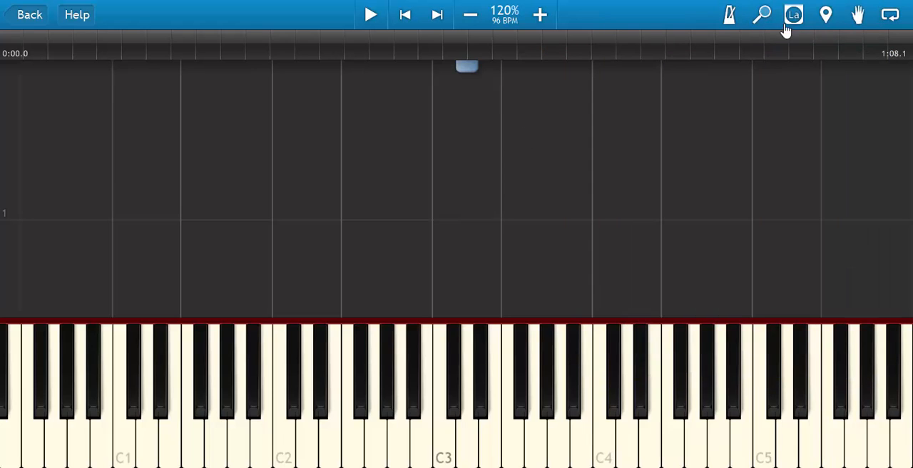
left_click(826, 14)
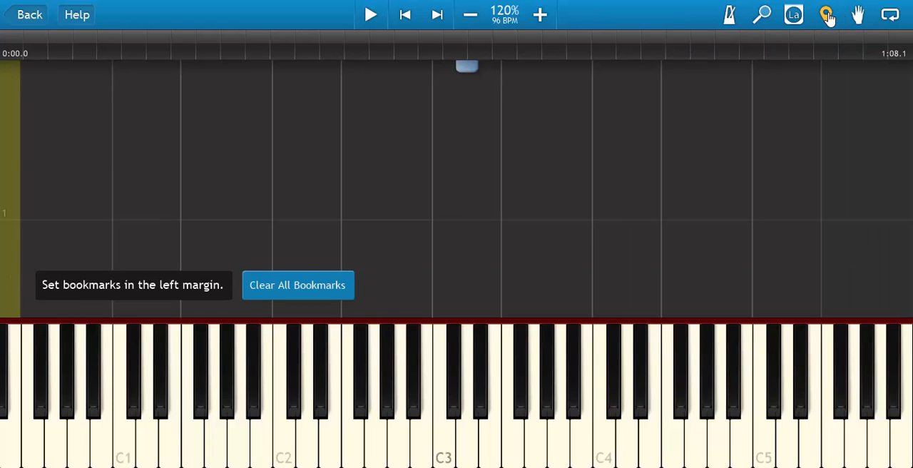
left_click(370, 15)
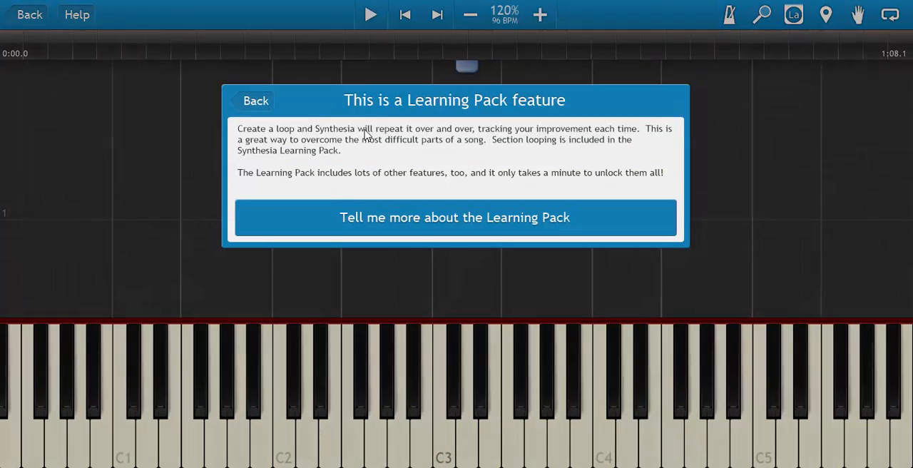
left_click(255, 100)
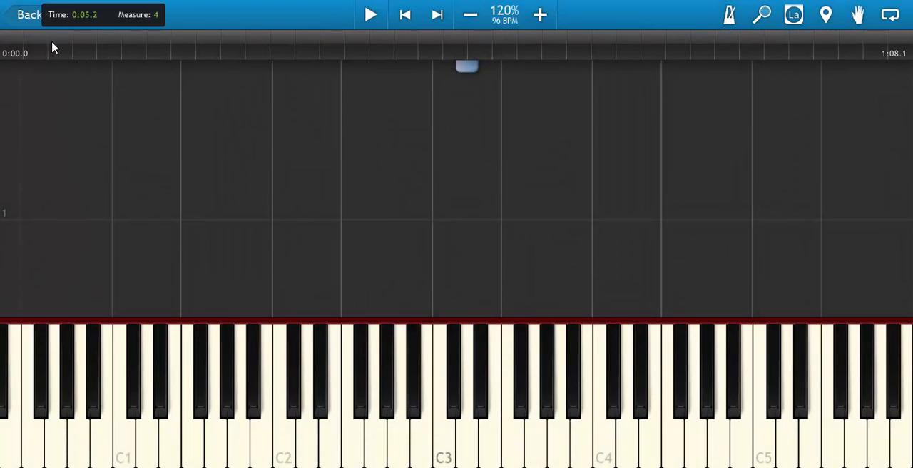
Leave Amazing Grace playback and dismiss the Learning Pack sheet-music notice.
left_click(29, 14)
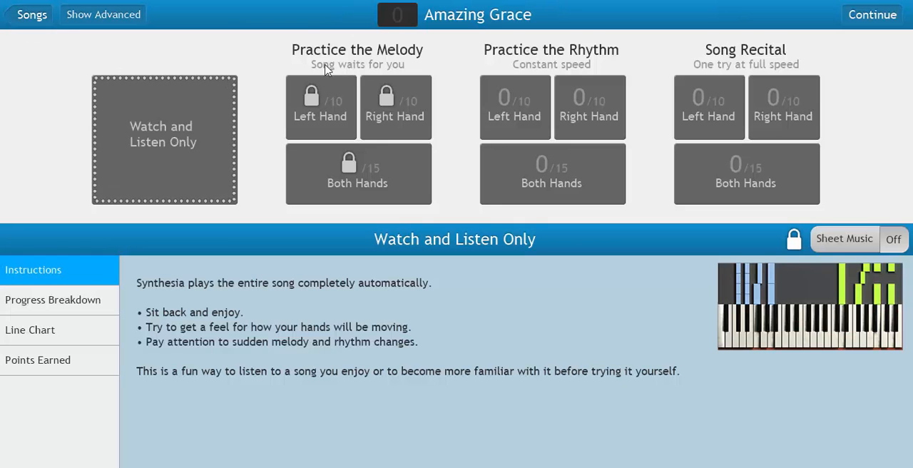
mouse_move(794, 246)
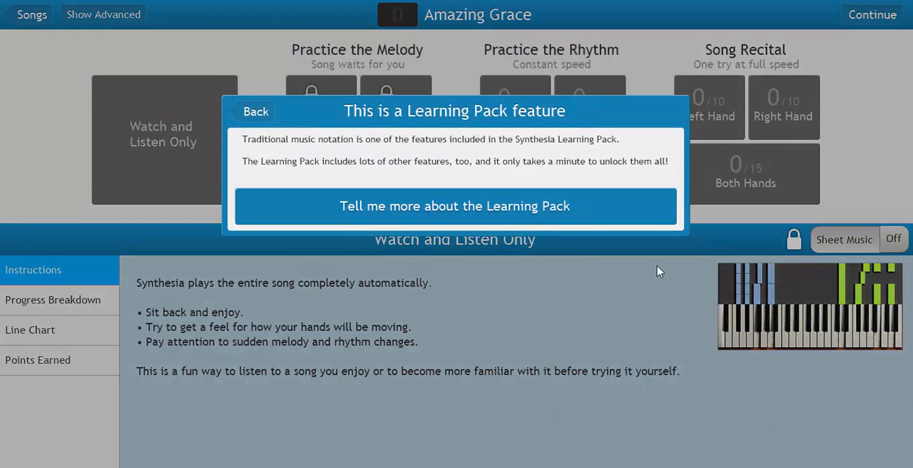
left_click(254, 111)
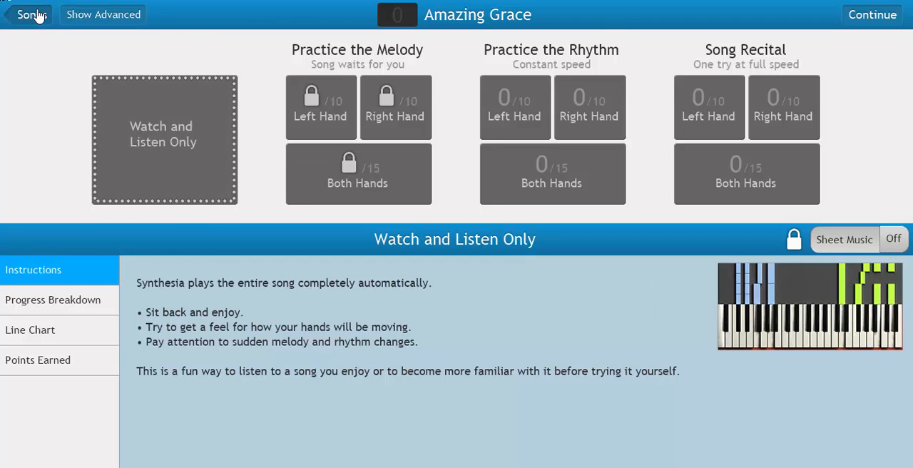
Go back to the 177-song library list.
left_click(28, 14)
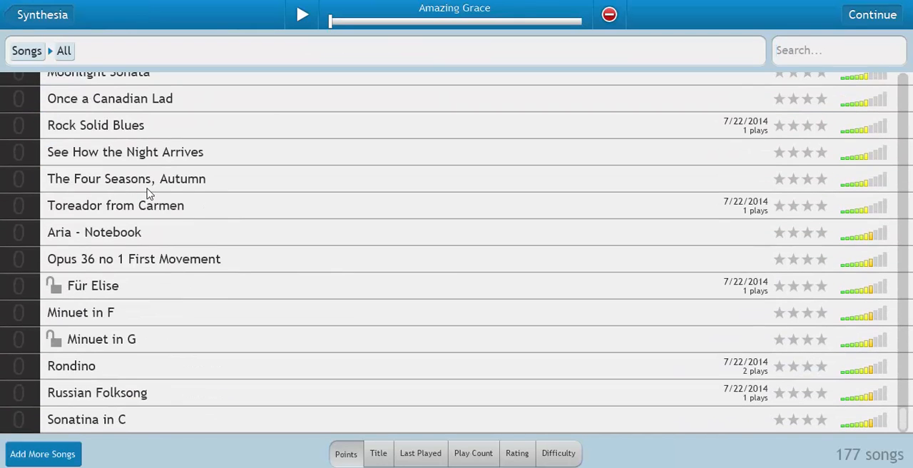
mouse_move(257, 328)
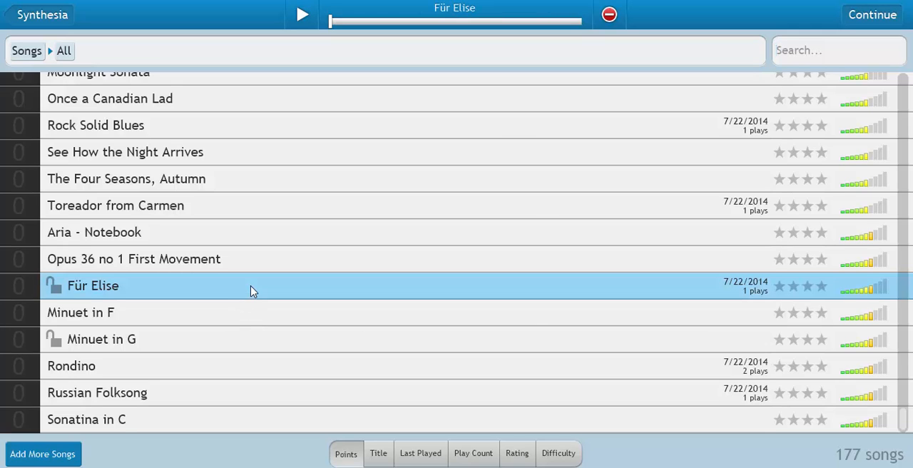
mouse_move(302, 14)
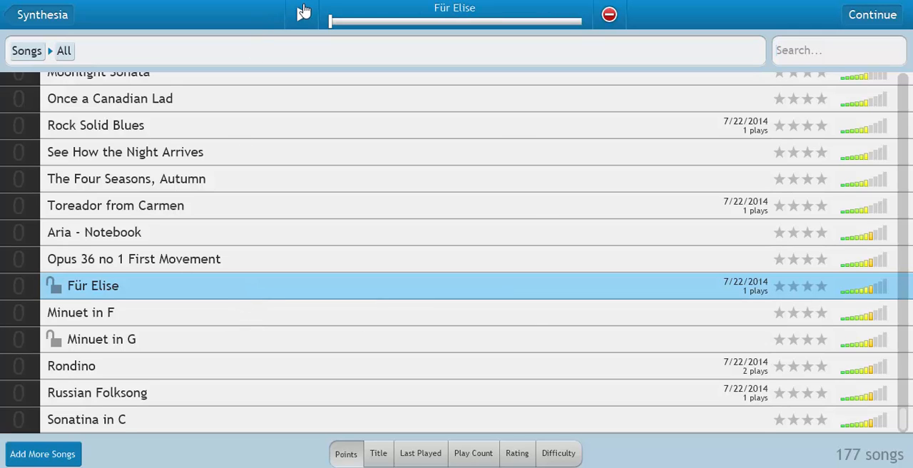